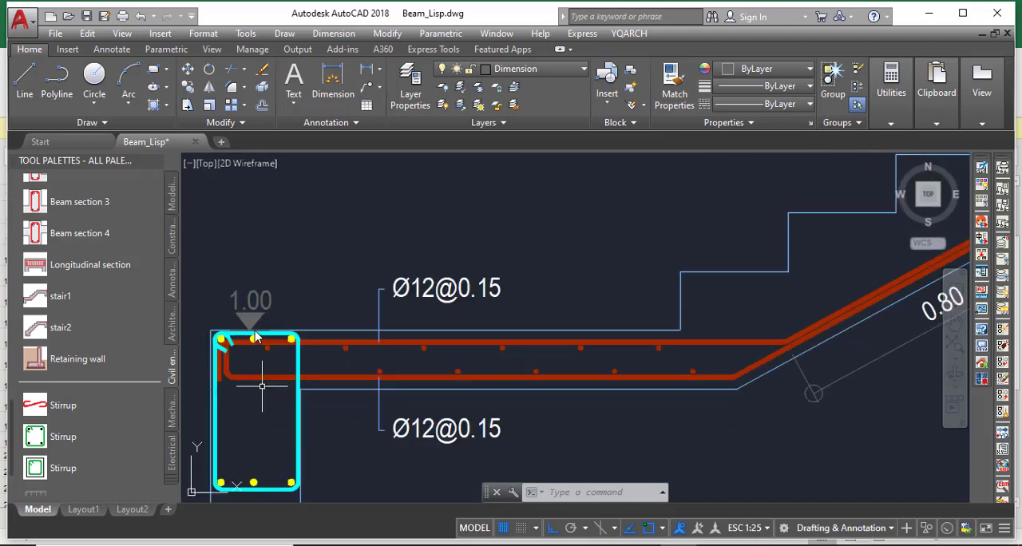
- Switch to the Stair 2 sheet and scroll down through its stair drawing
scroll(down, 3)
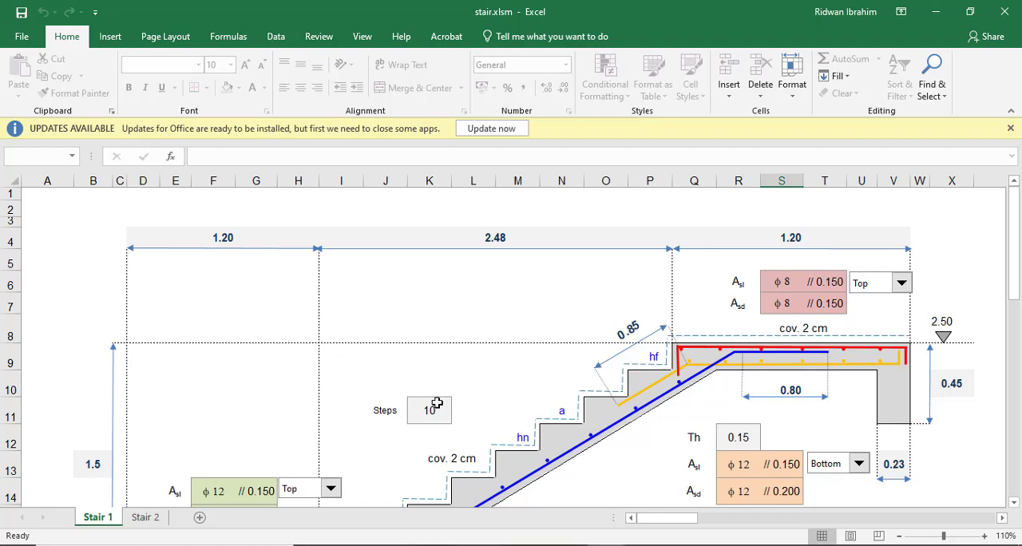
mouse_move(109, 528)
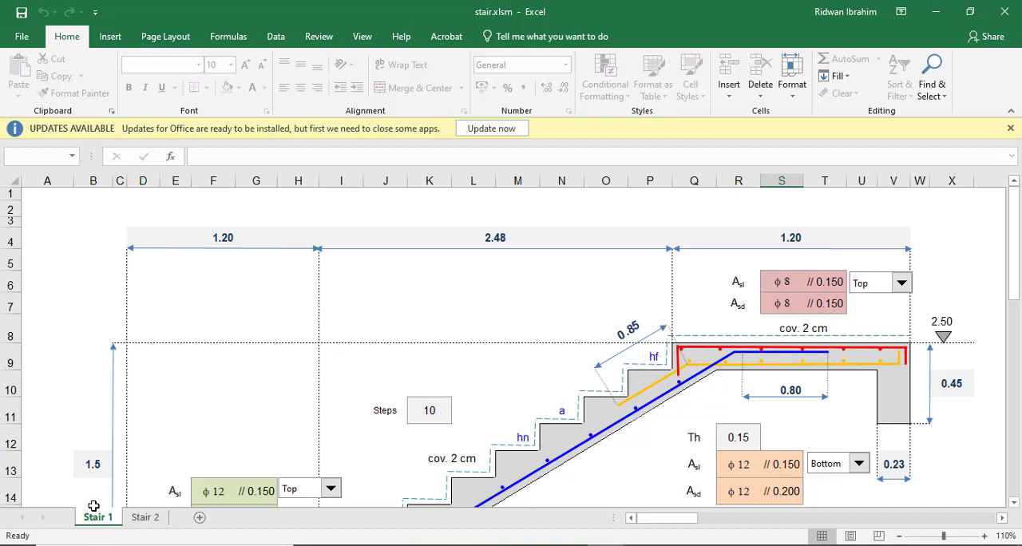
click(145, 517)
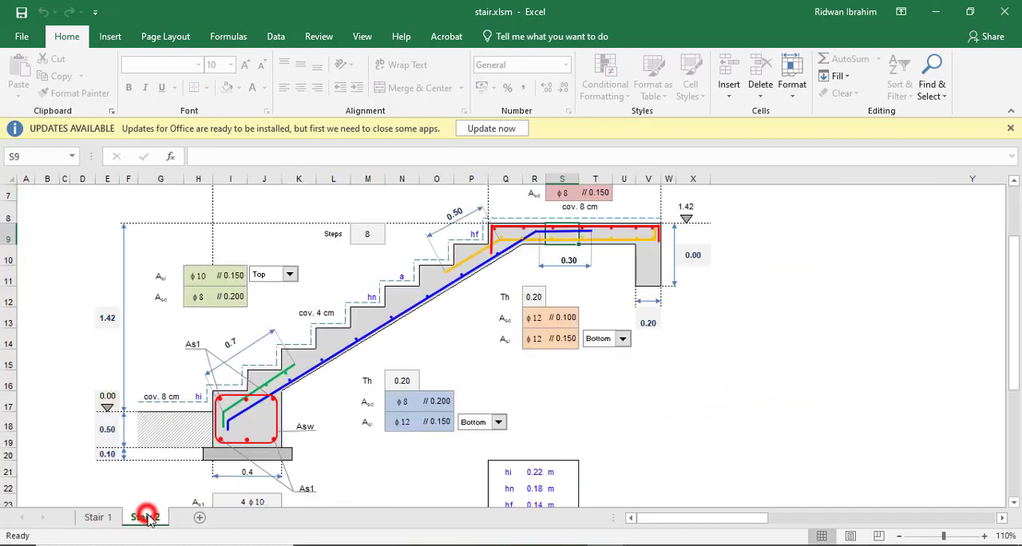
click(146, 517)
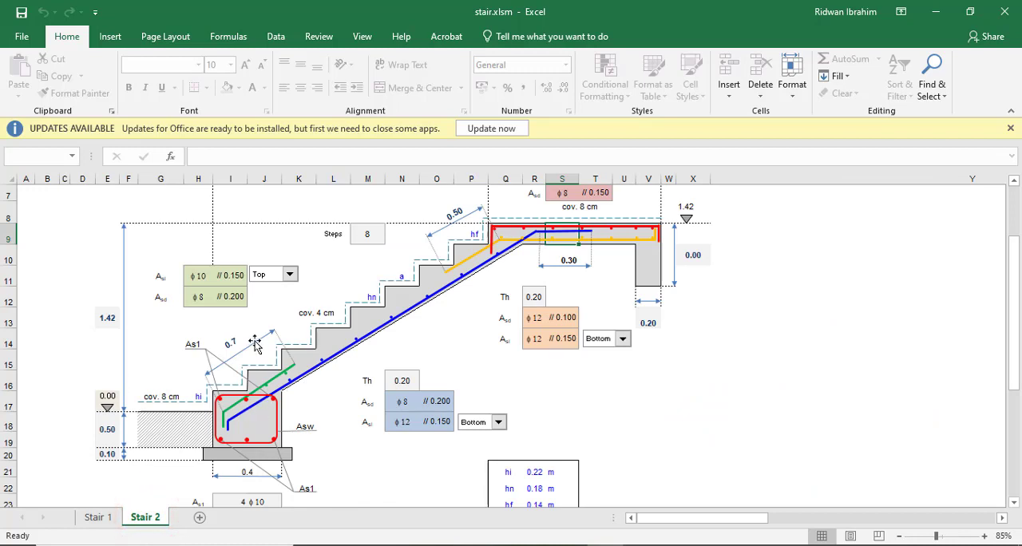
mouse_move(567, 217)
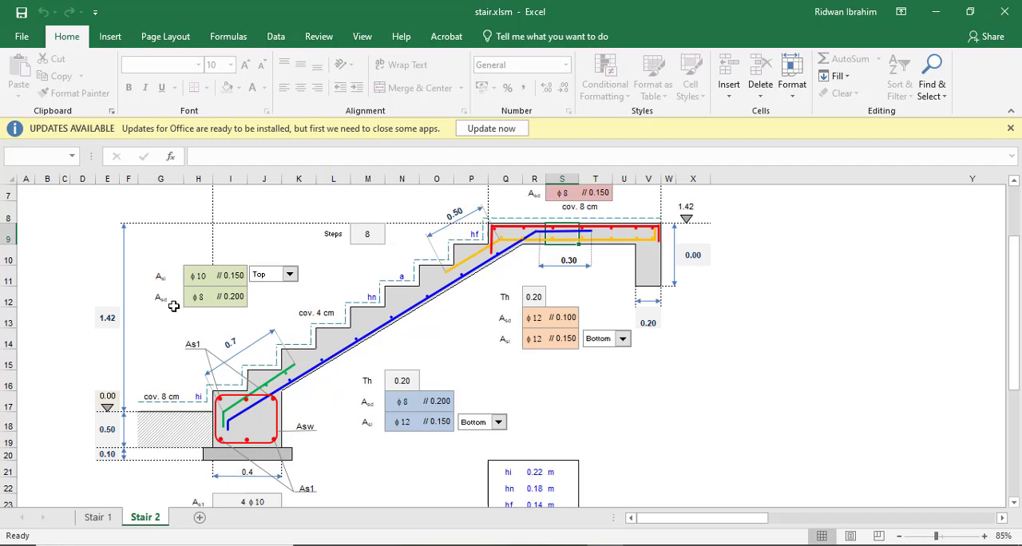
scroll(down, 3)
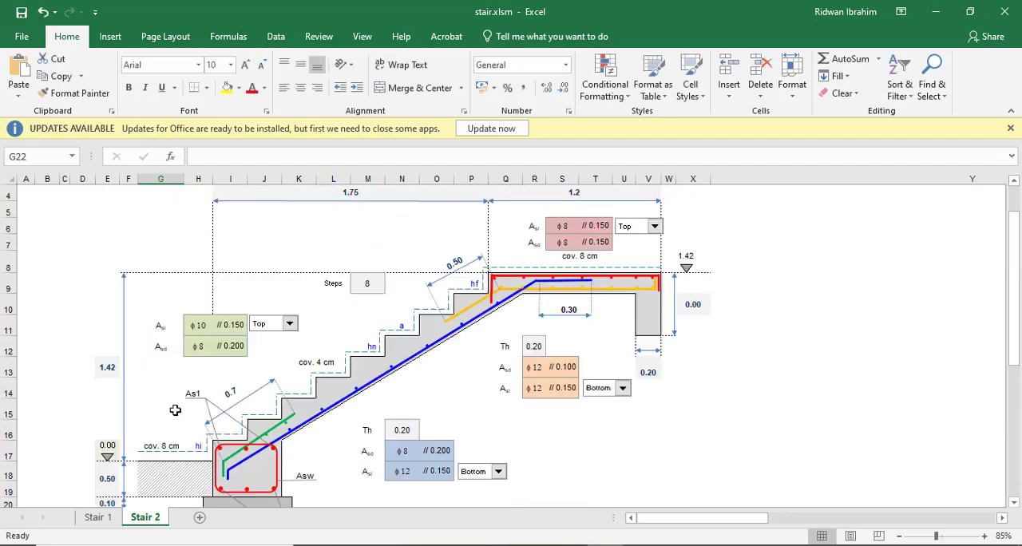
mouse_move(368, 348)
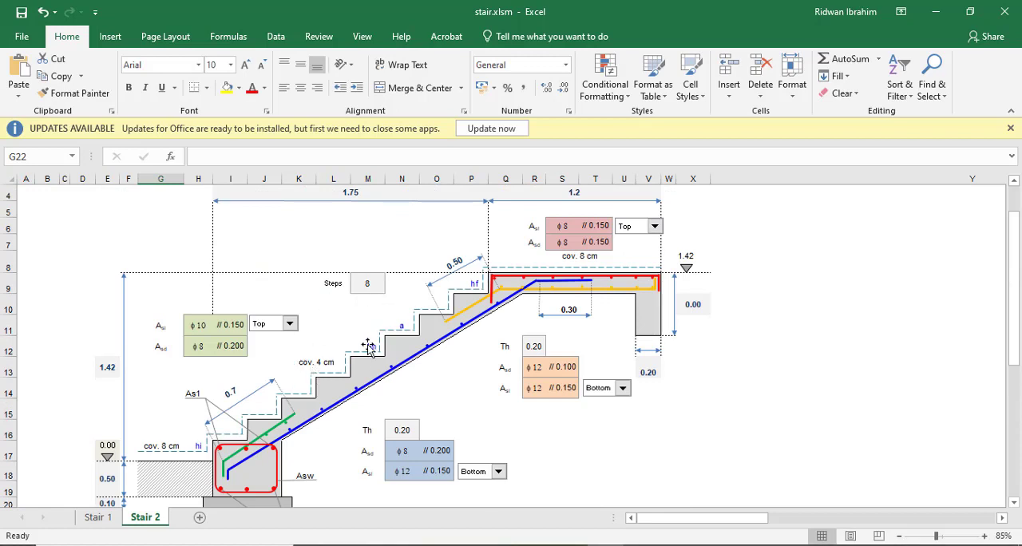
scroll(down, 3)
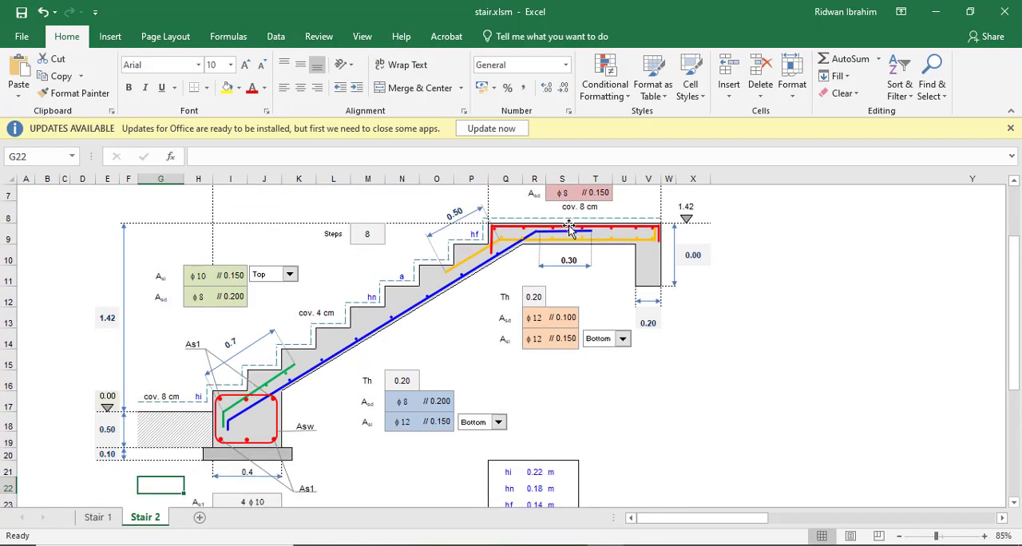
mouse_move(275, 391)
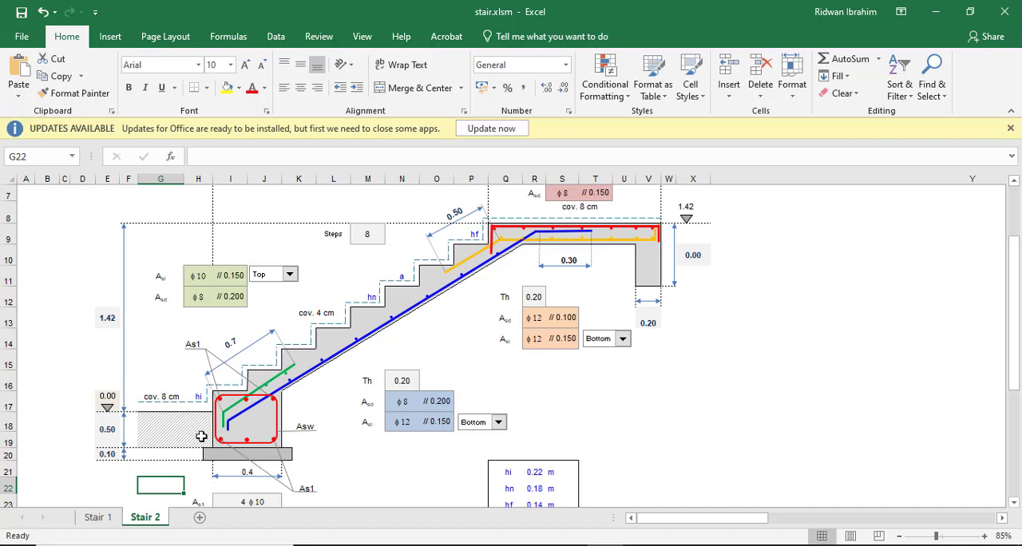
mouse_move(222, 389)
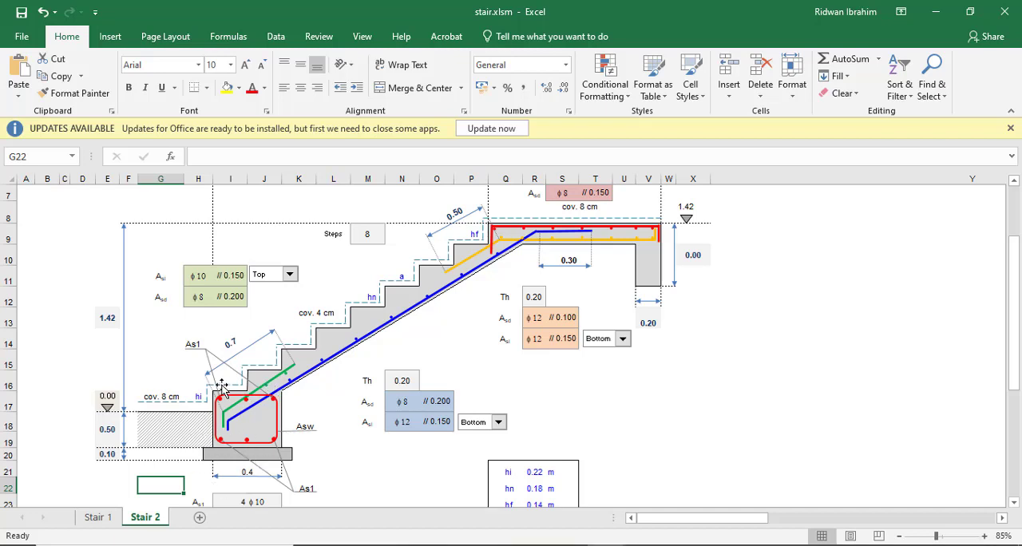
mouse_move(335, 392)
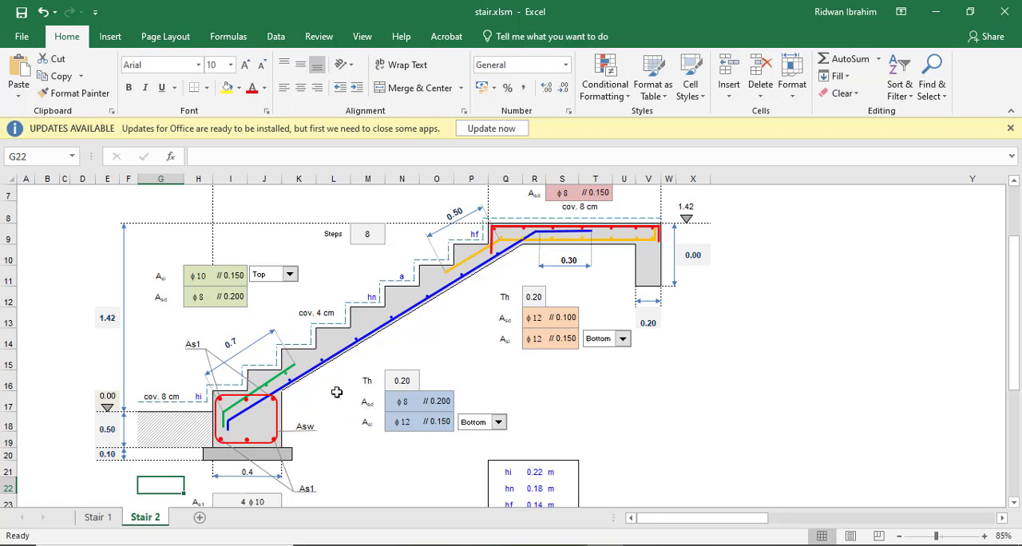
scroll(down, 3)
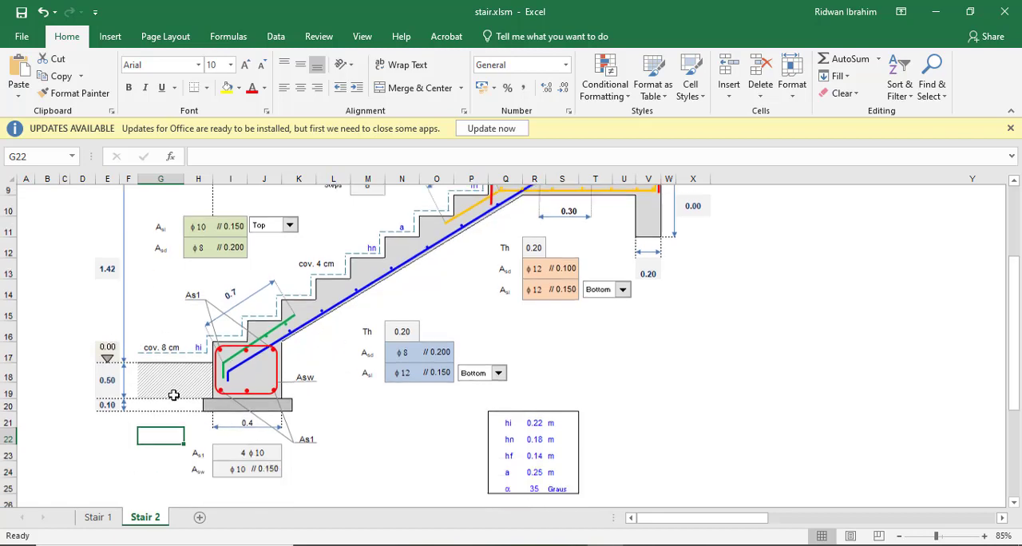
scroll(down, 3)
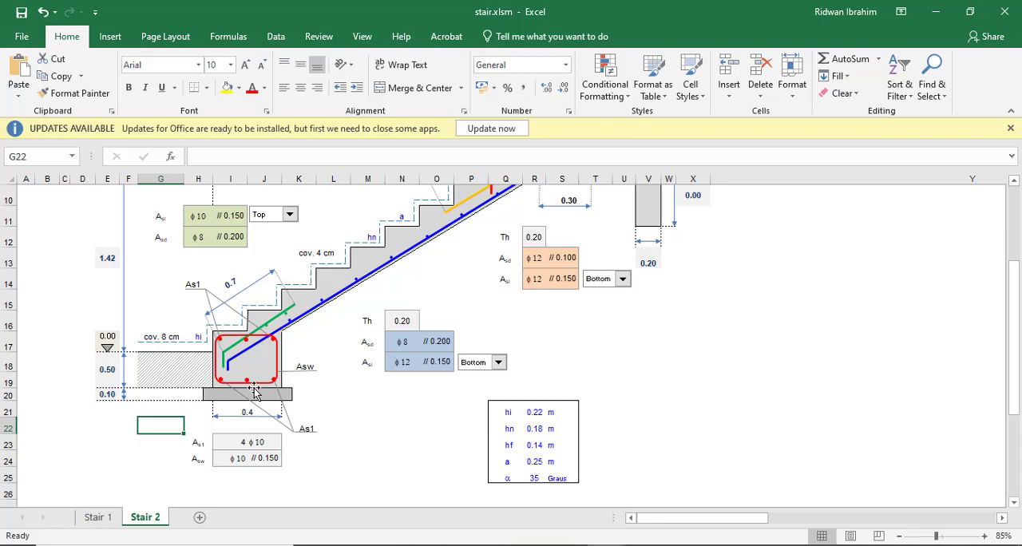
mouse_move(271, 360)
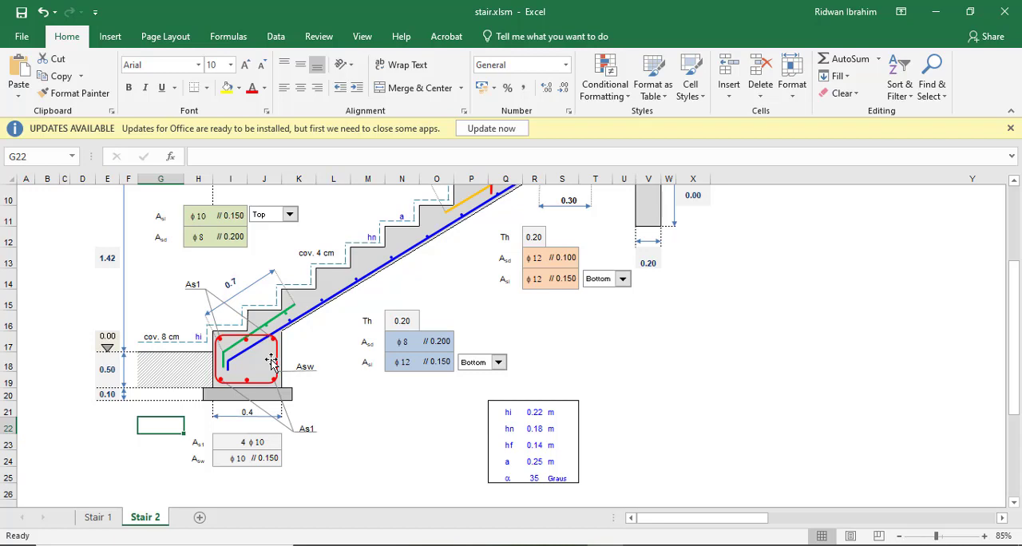
- Set the blinding layer to 0.05 (cell E20) and the beam depth to 0.55 (cell E18)
click(107, 396)
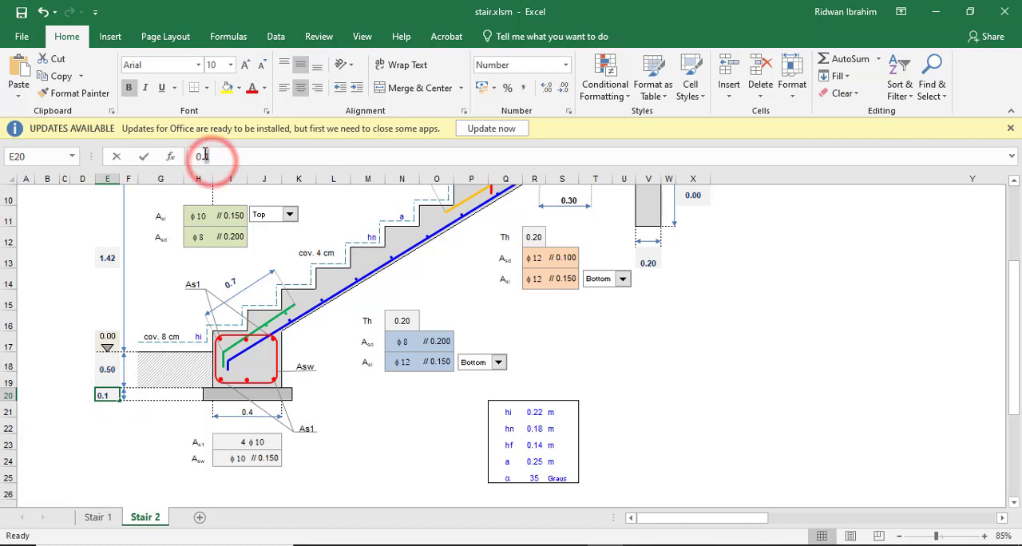
text(0.0)
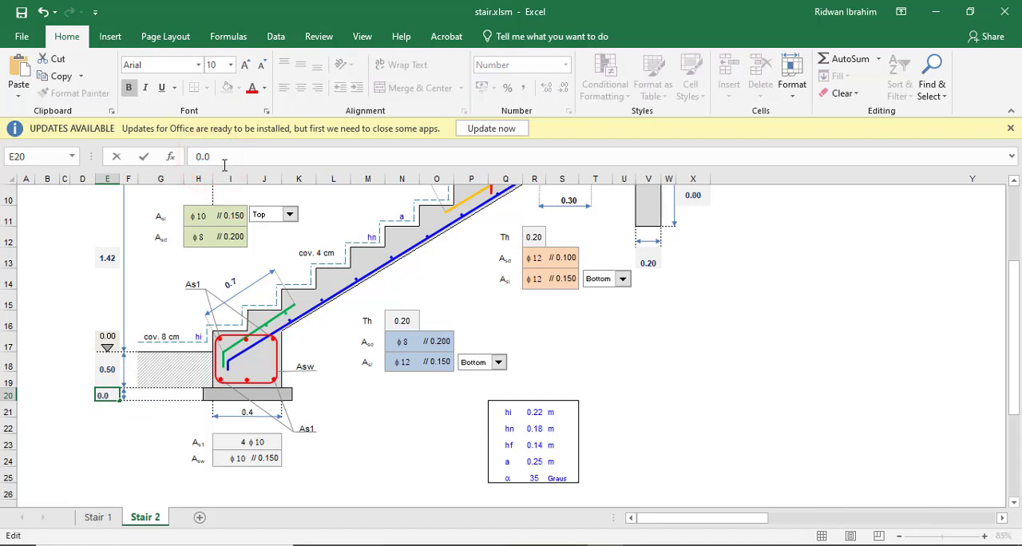
text(0.05)
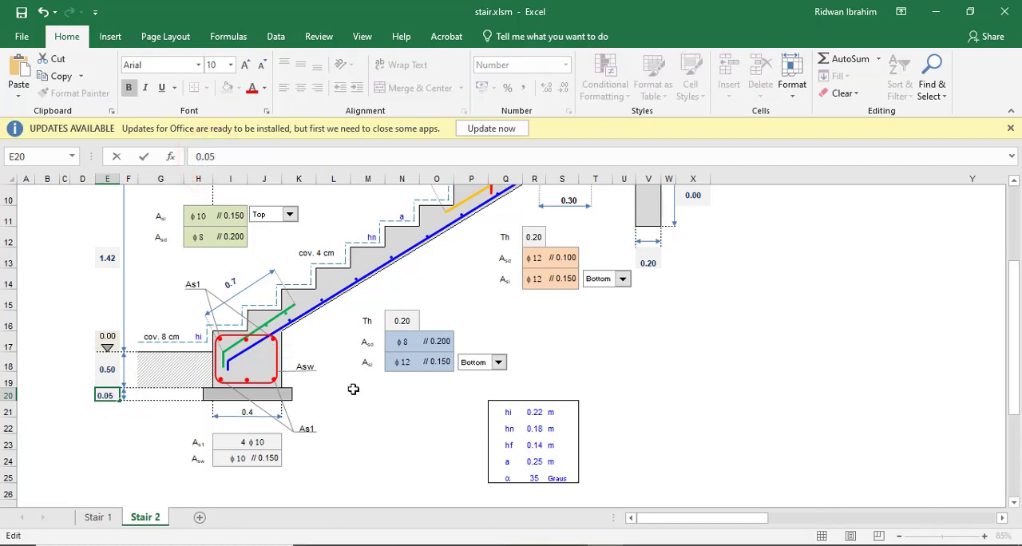
click(367, 393)
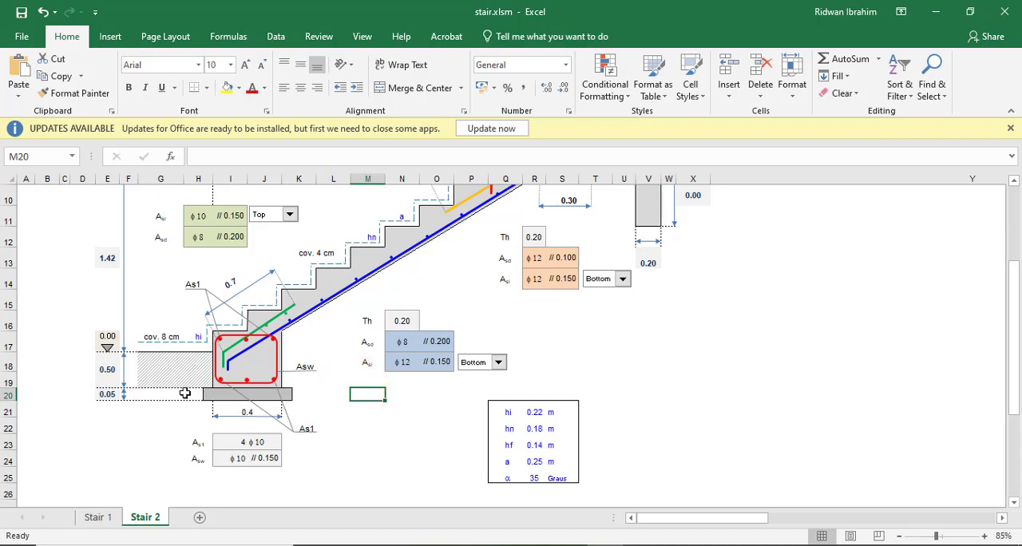
mouse_move(188, 362)
text(0.55)
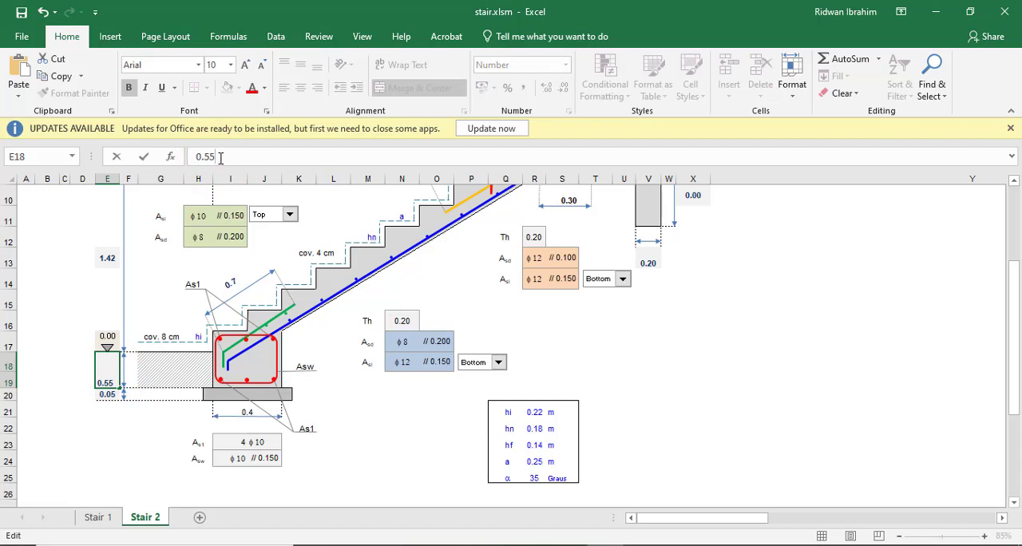
click(160, 408)
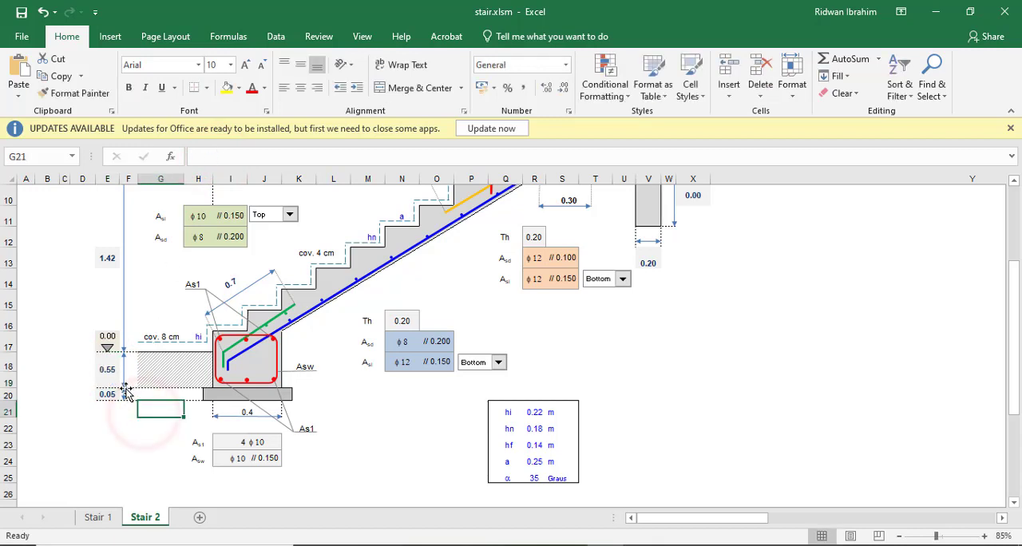
scroll(up, 3)
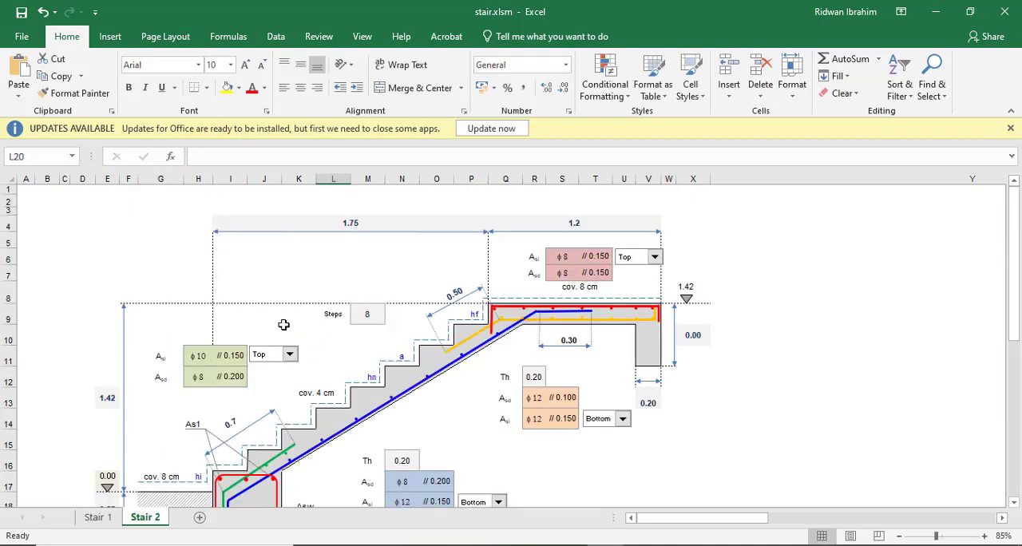
scroll(down, 3)
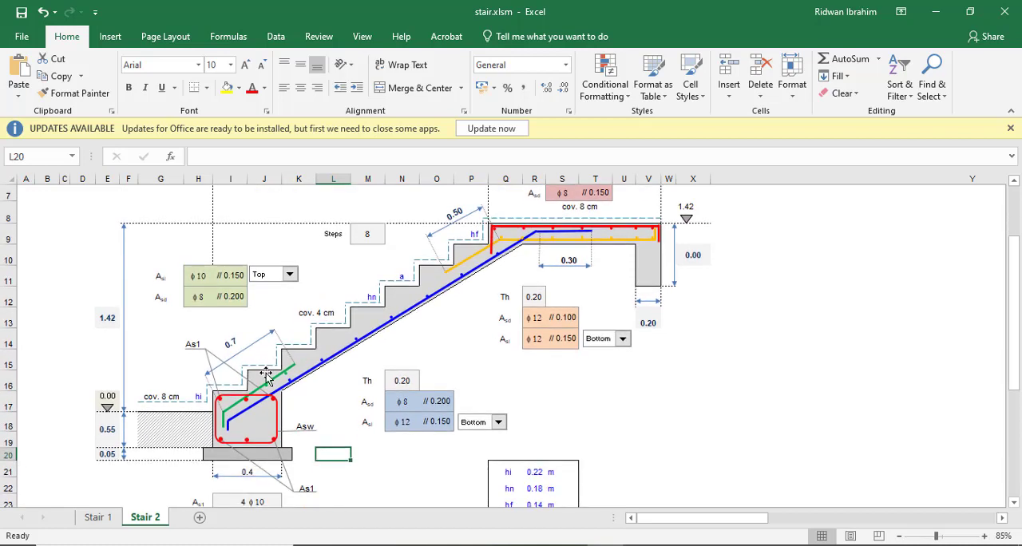
mouse_move(222, 412)
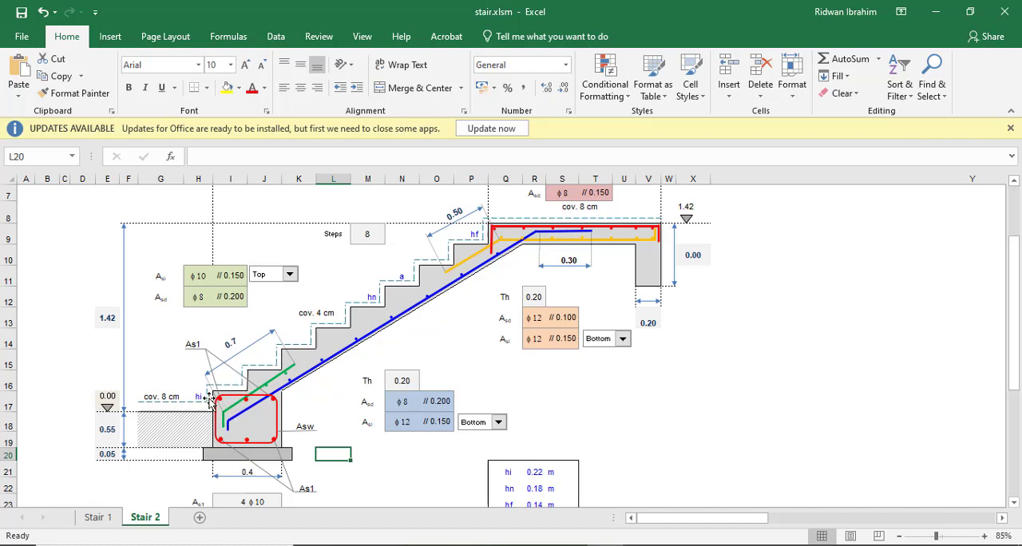
mouse_move(190, 470)
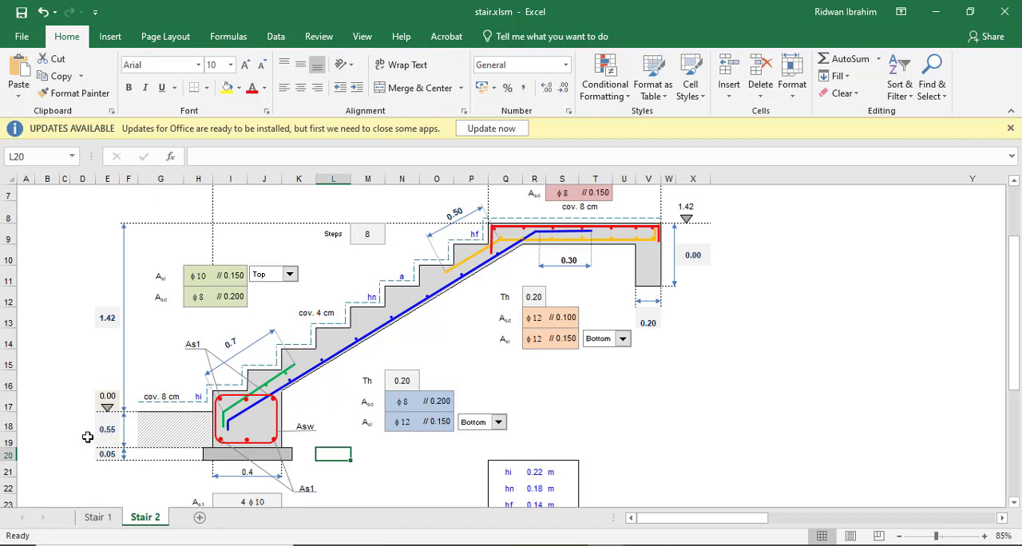
mouse_move(206, 399)
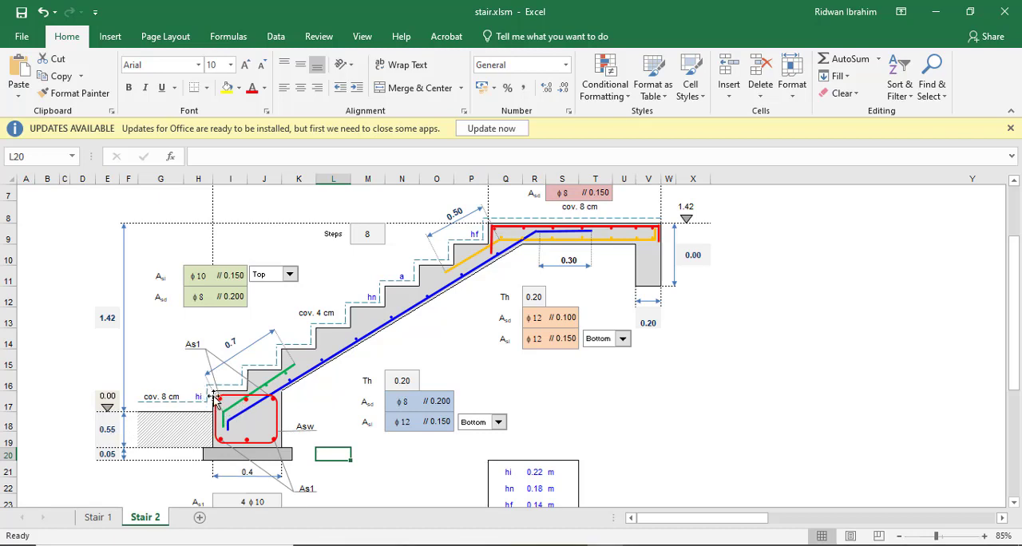
mouse_move(247, 386)
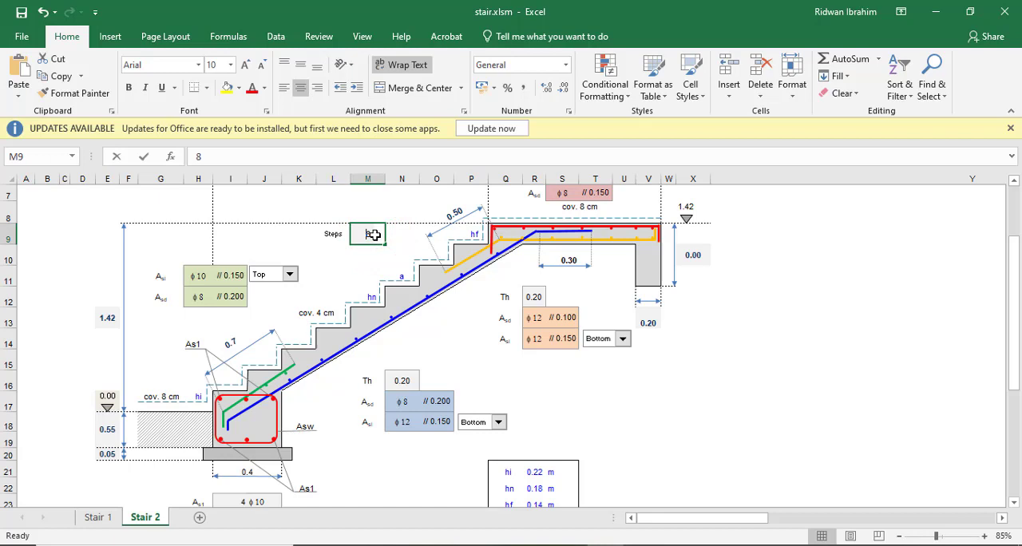
- Change the flight length from 1.75 to 2.475 and check the 1.2 landing length
text(10)
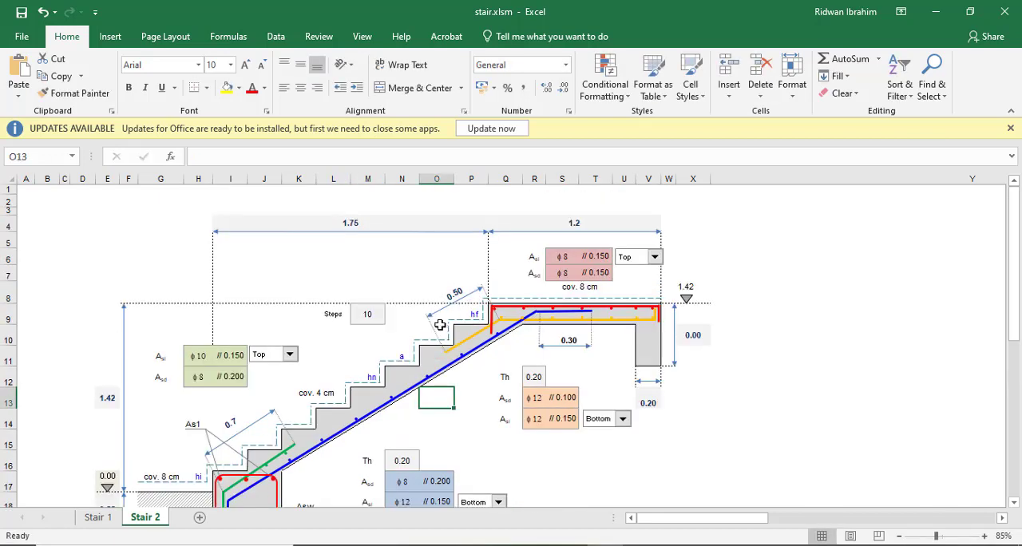
mouse_move(358, 221)
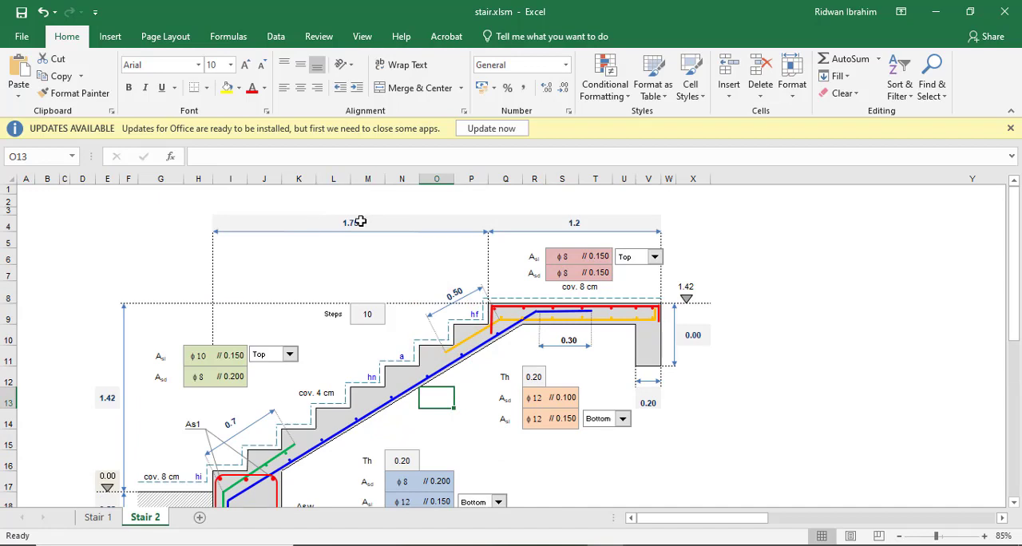
click(352, 222)
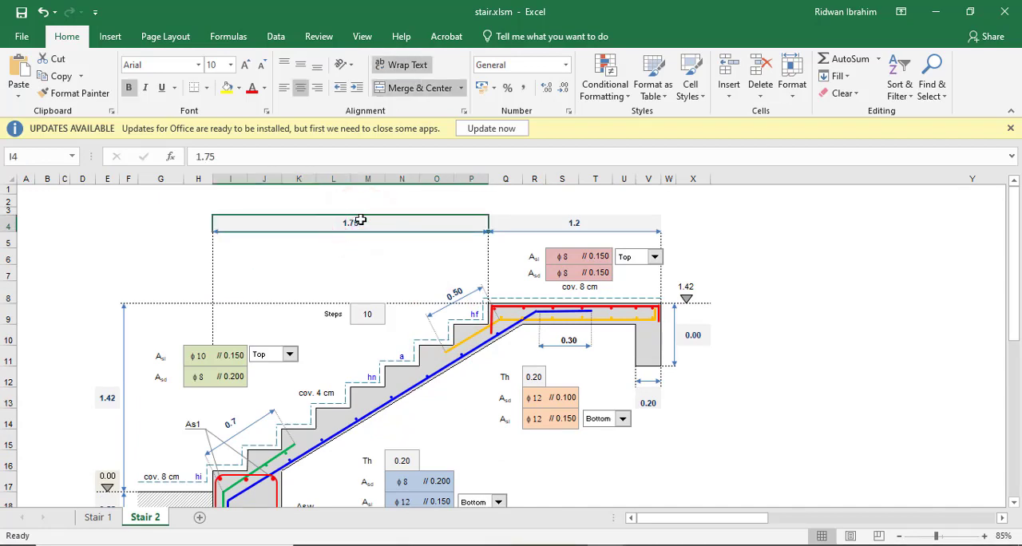
text(2.4)
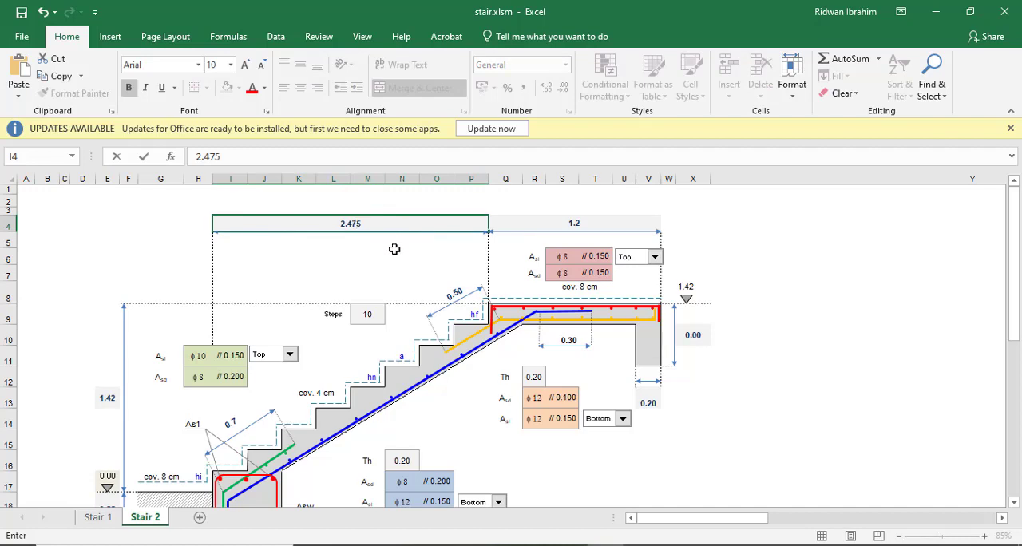
click(402, 255)
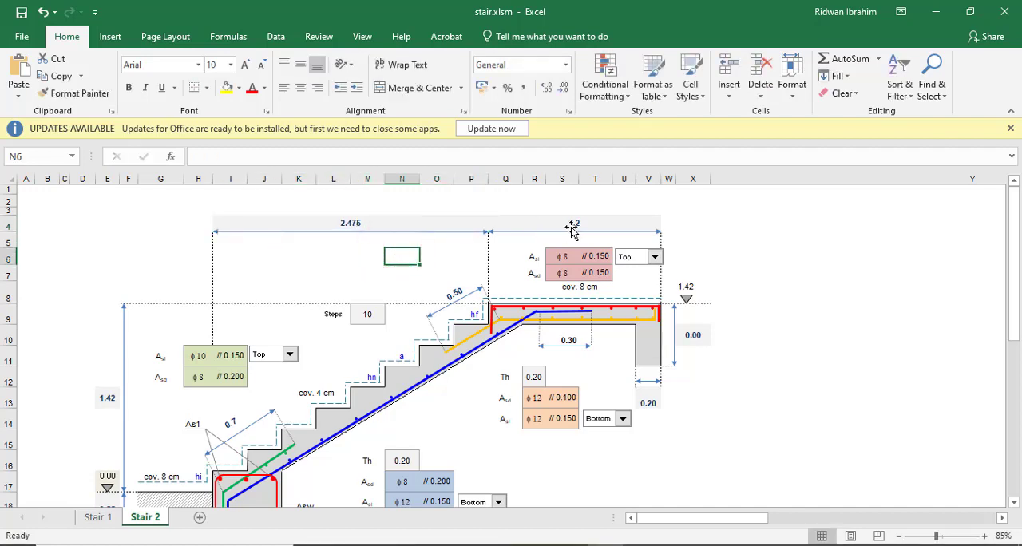
click(594, 223)
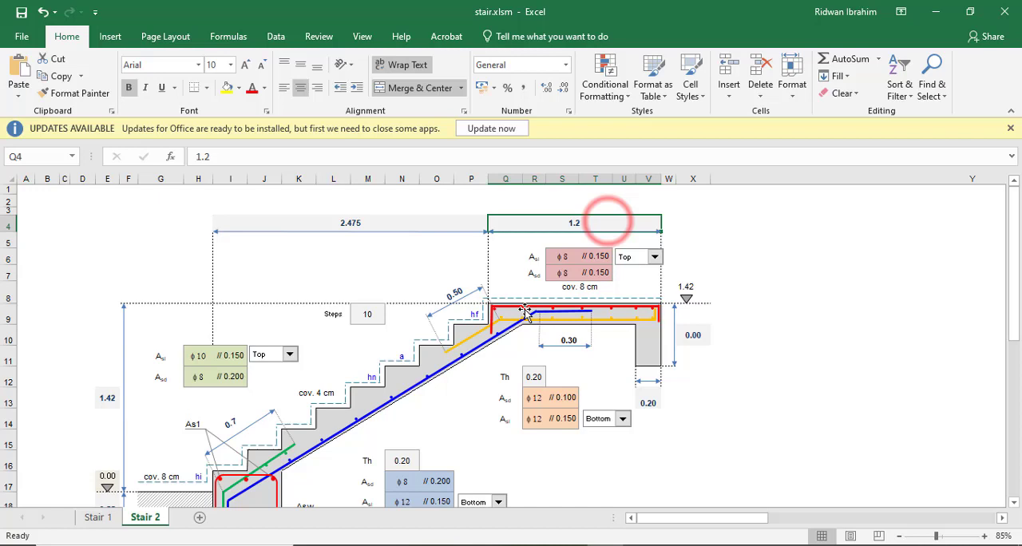
scroll(down, 3)
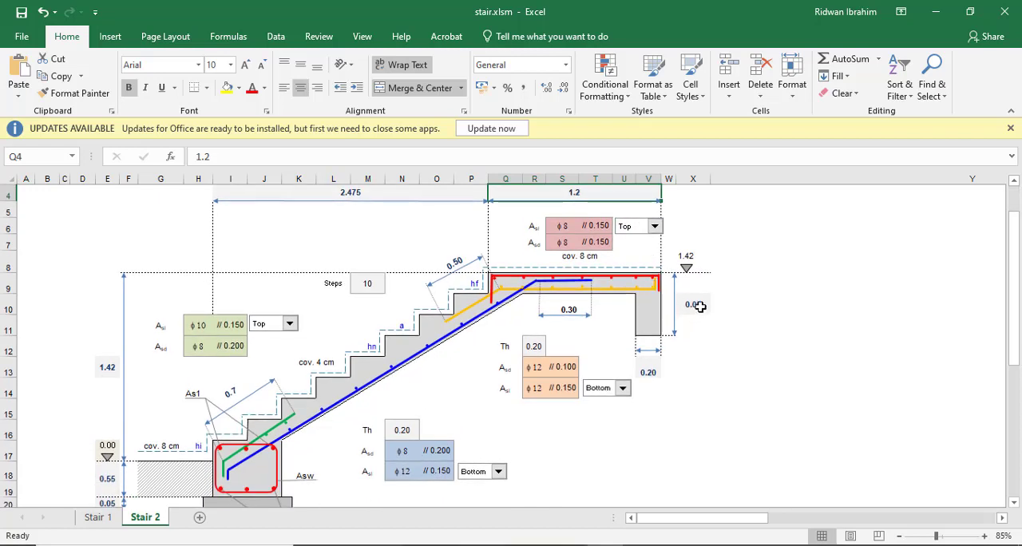
- Set the landing drop to 0.45 and the wall width to 0.23, then inspect the tread width formula
click(693, 303)
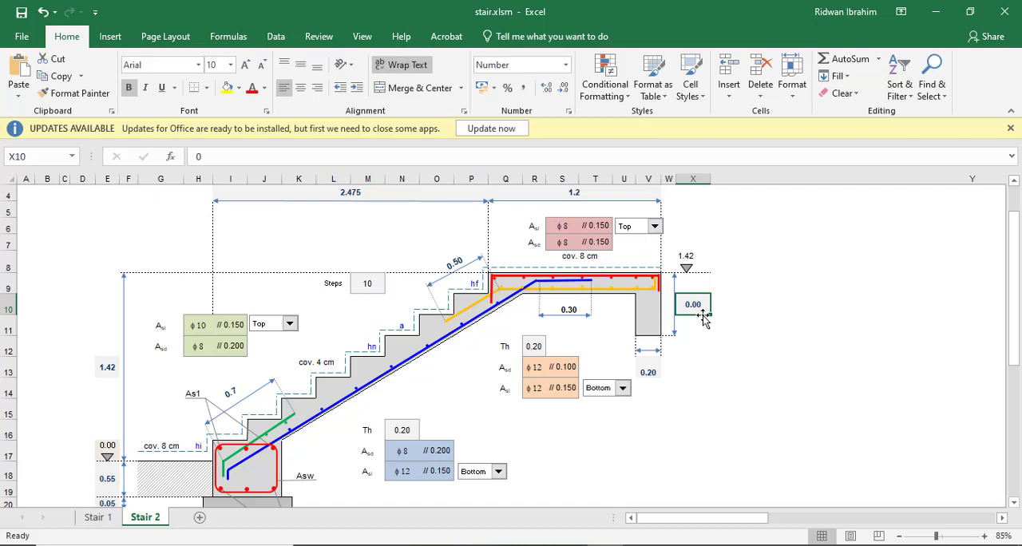
text(0.45)
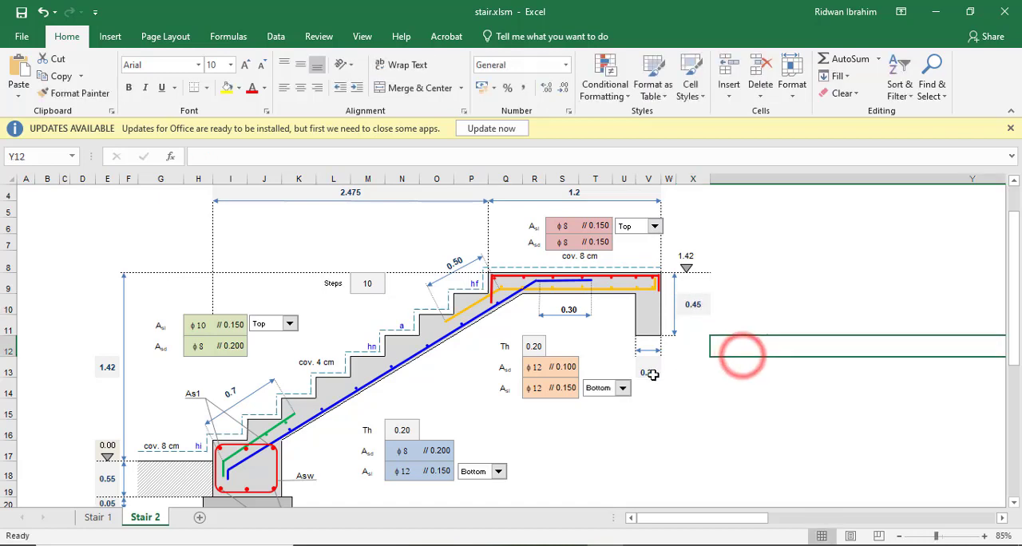
click(648, 370)
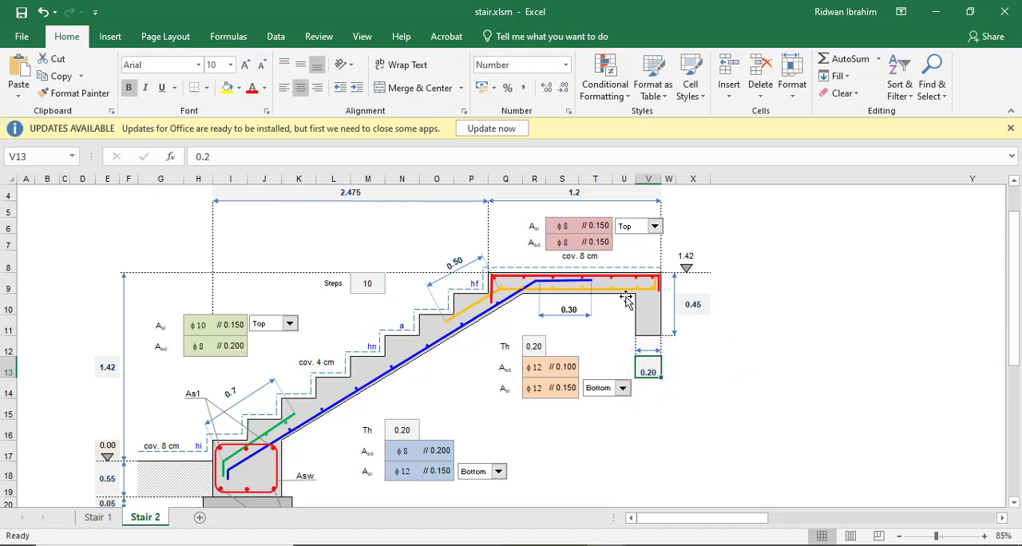
text(0.23)
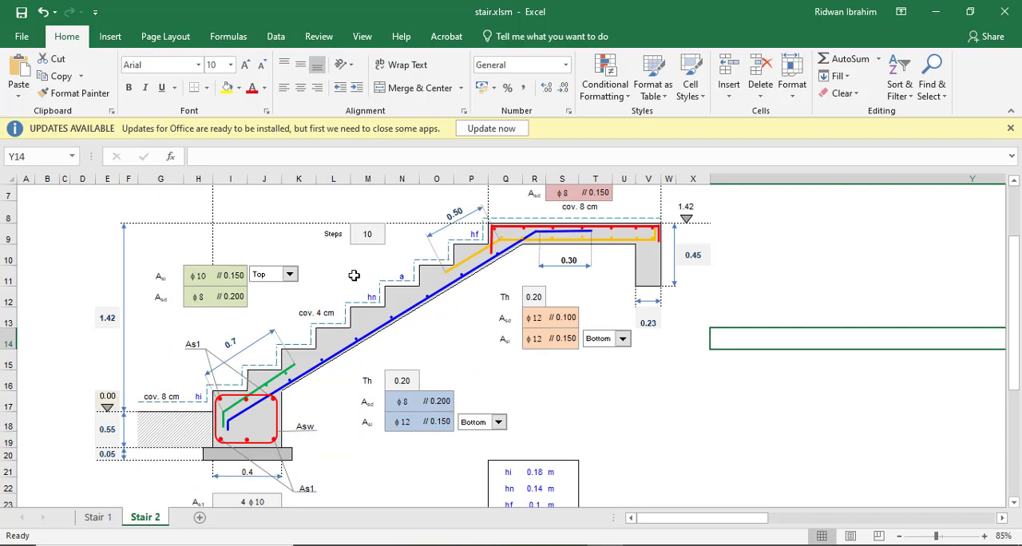
scroll(down, 3)
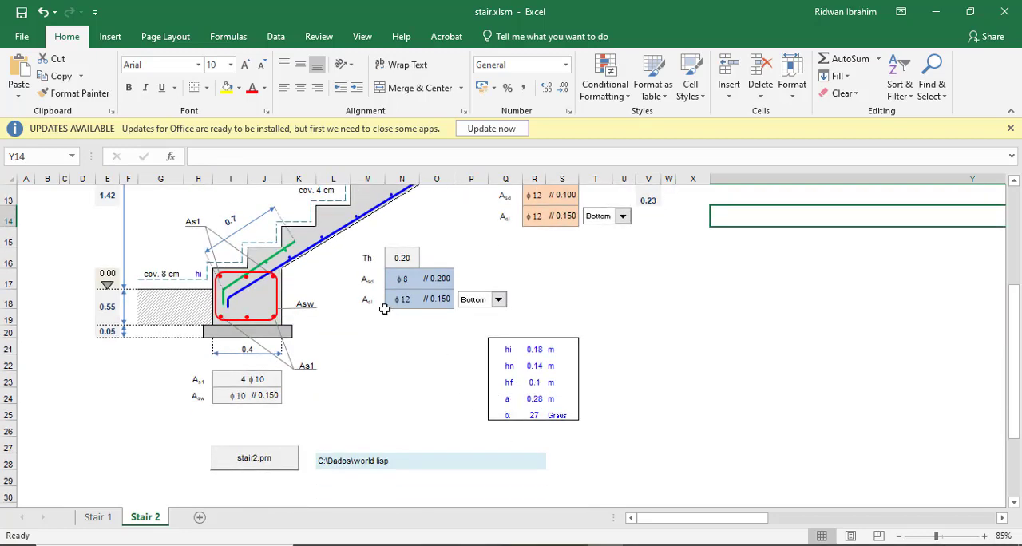
click(535, 459)
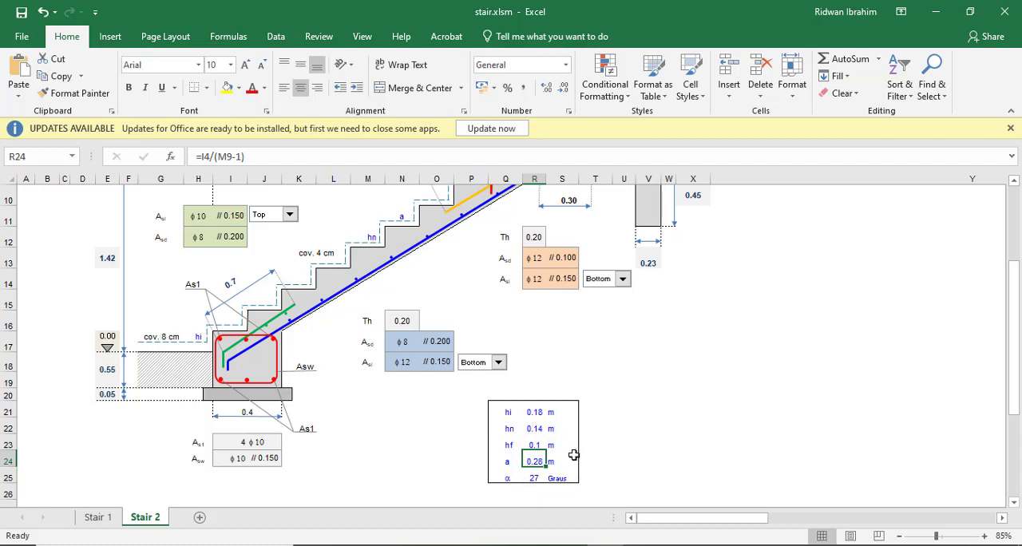
mouse_move(492, 490)
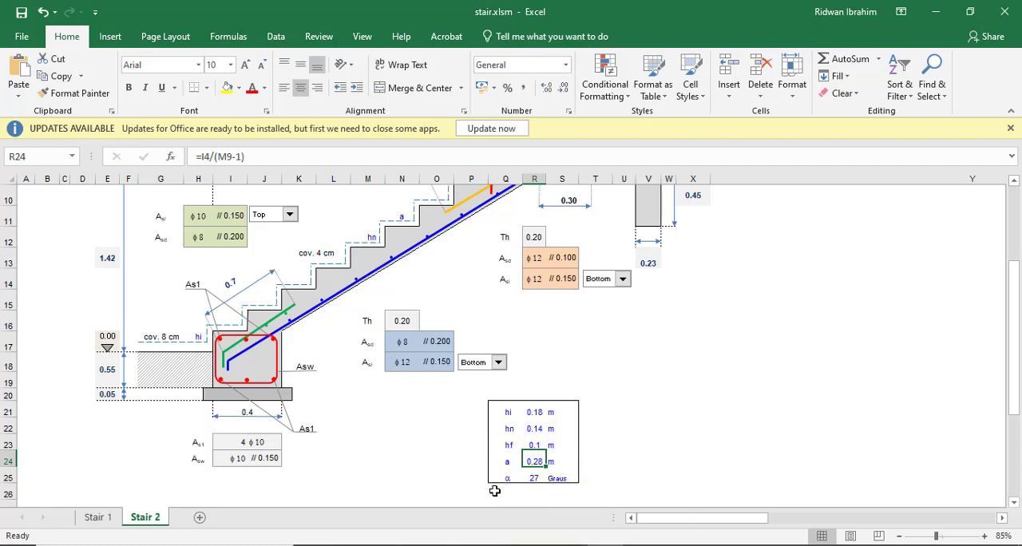
scroll(up, 3)
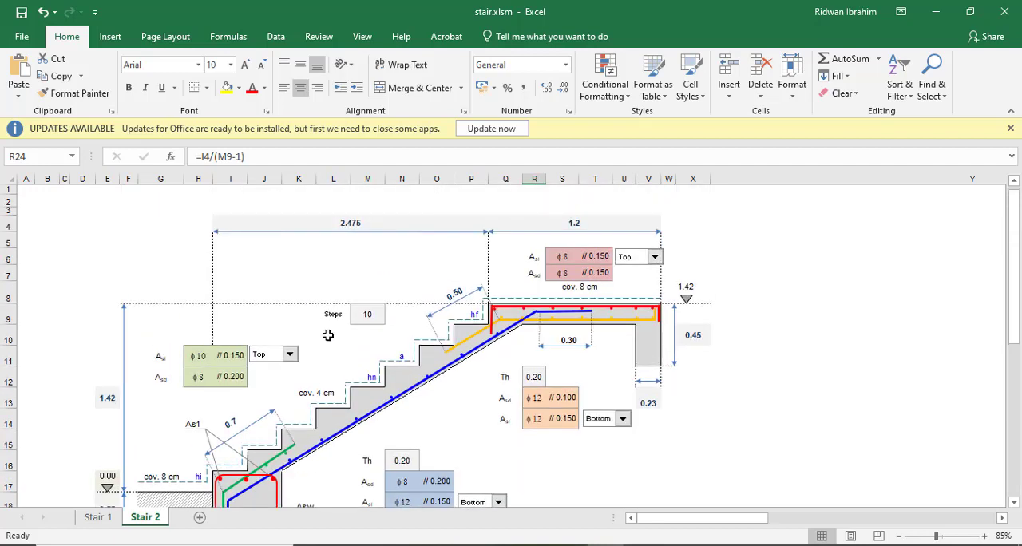
mouse_move(242, 367)
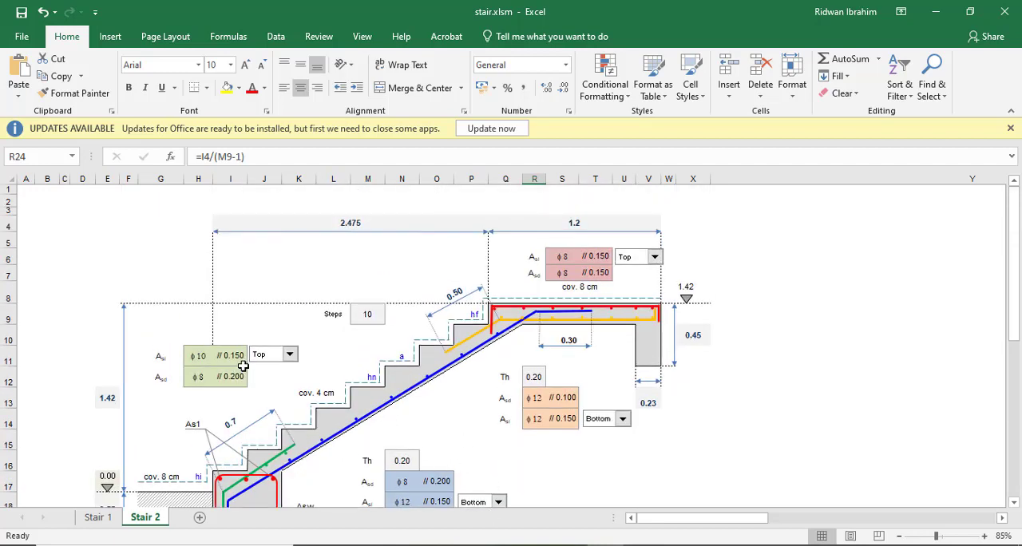
- Change the stair height from 1.42 to 1.5
click(107, 396)
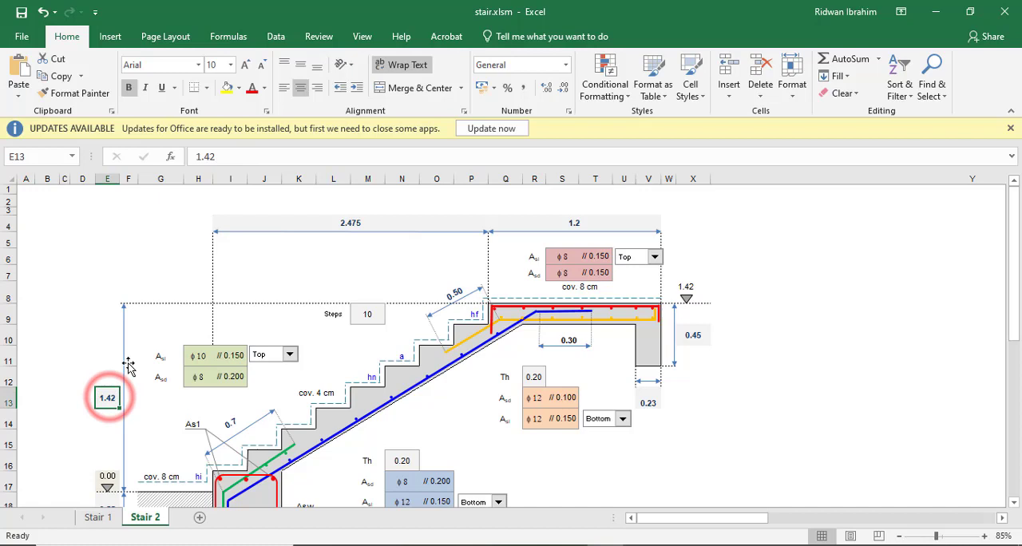
text(1)
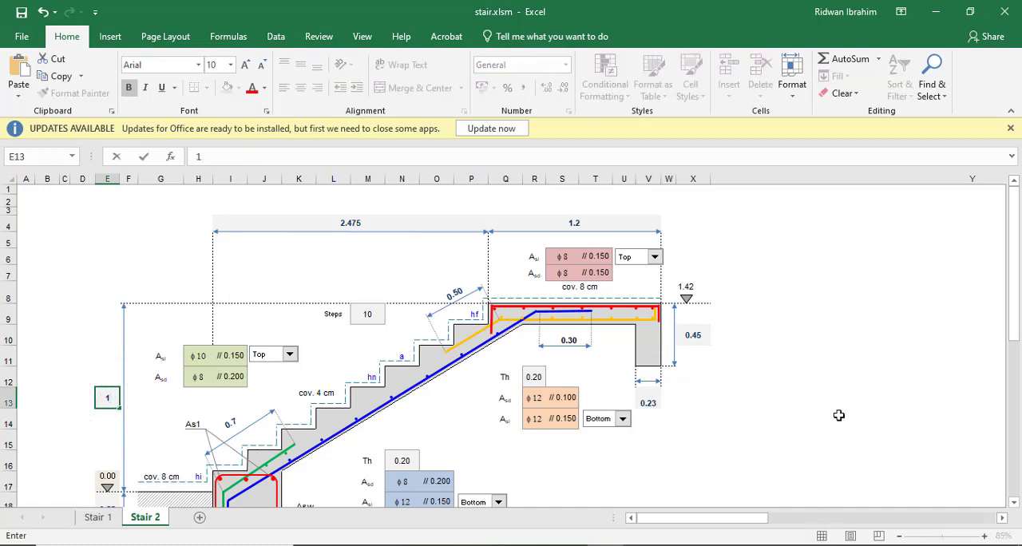
text(1.5)
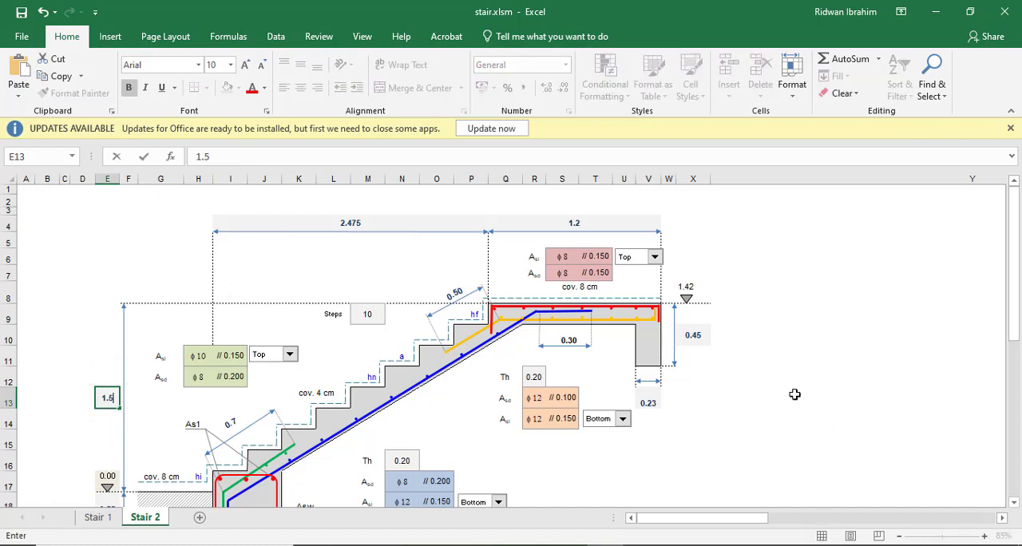
click(859, 393)
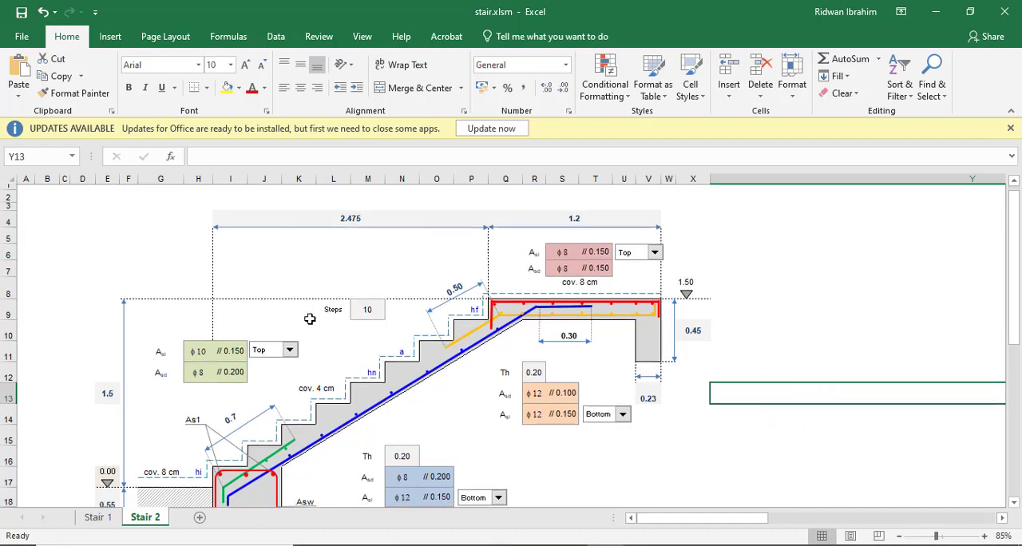
scroll(down, 3)
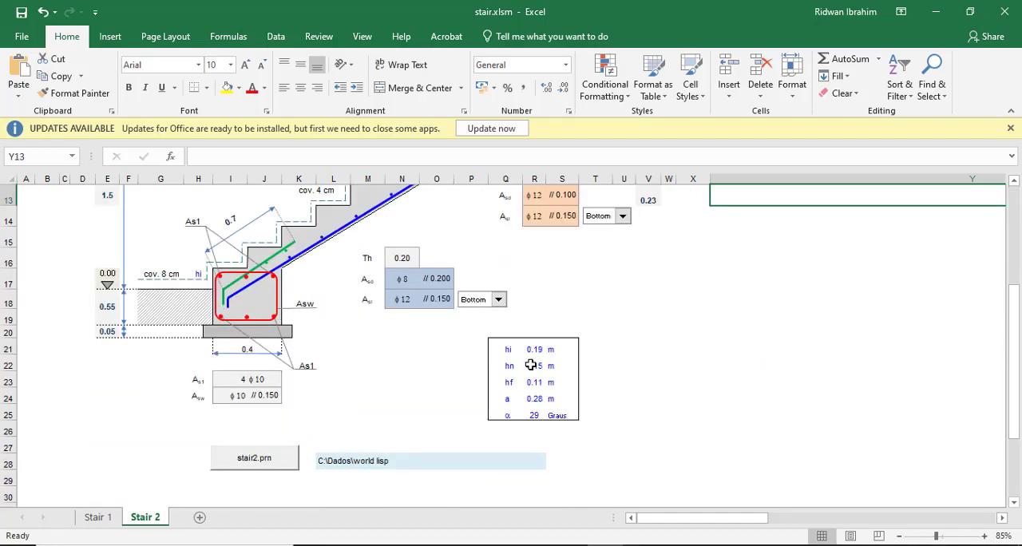
scroll(up, 3)
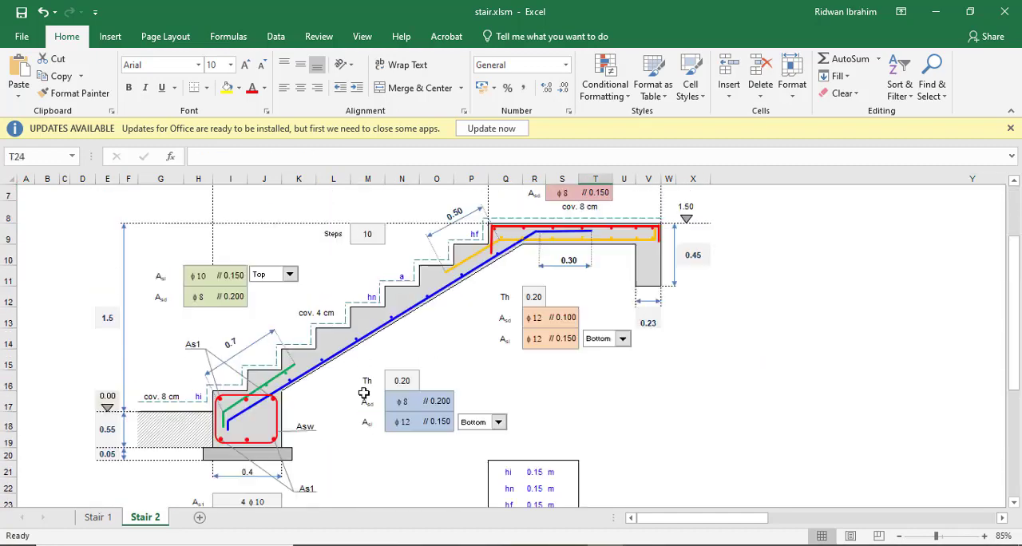
mouse_move(300, 389)
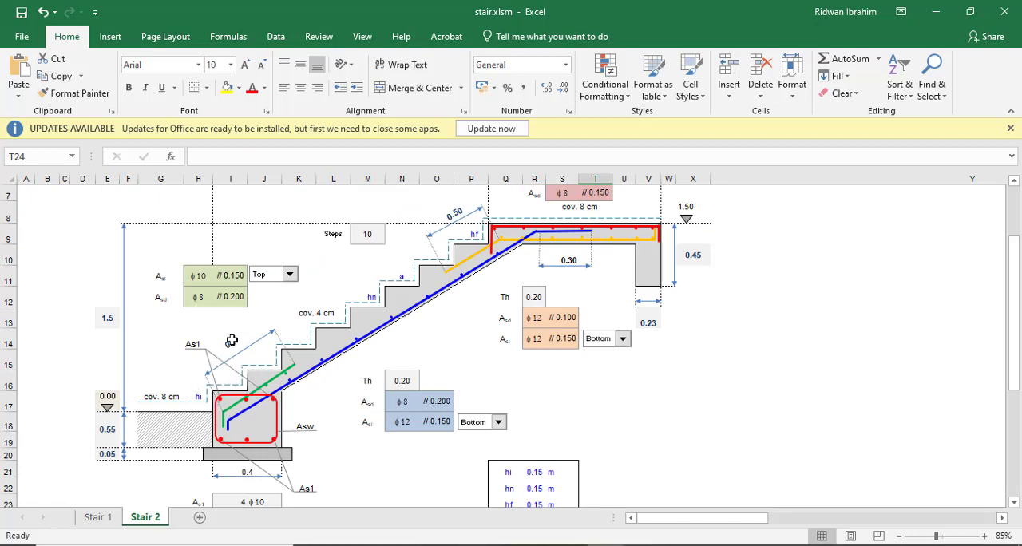
click(313, 311)
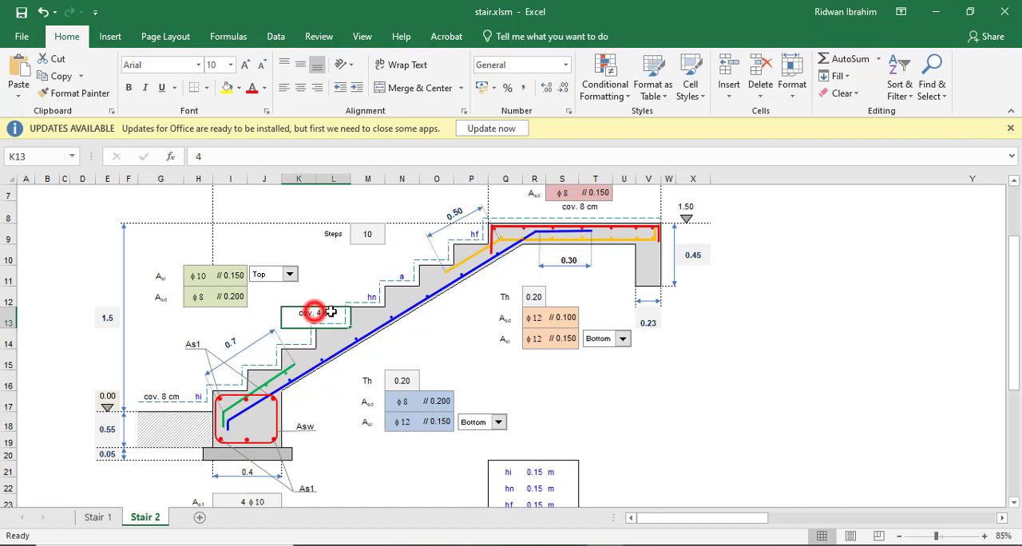
- Set the footing concrete cover from 8 cm to 2 cm
double_click(313, 311)
text(2)
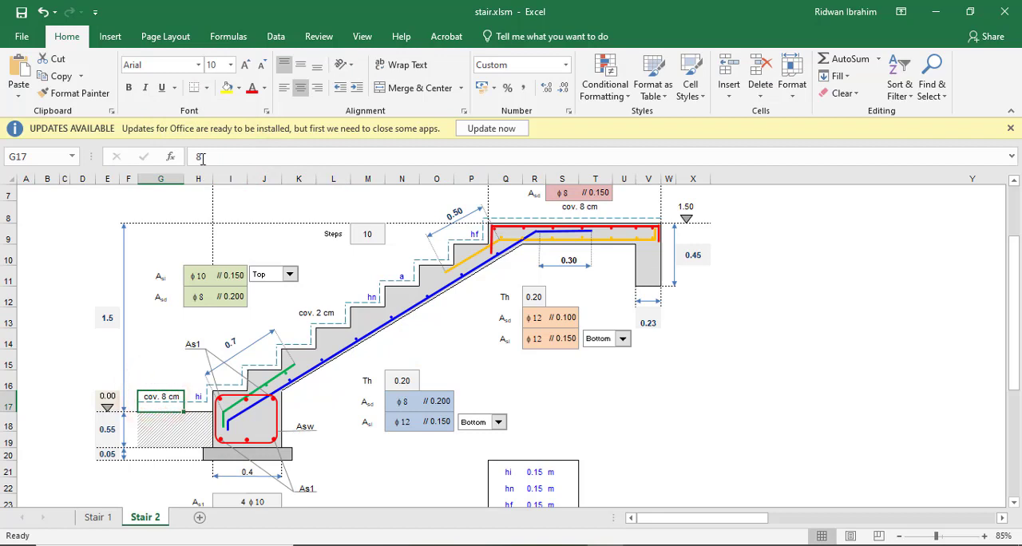
click(471, 336)
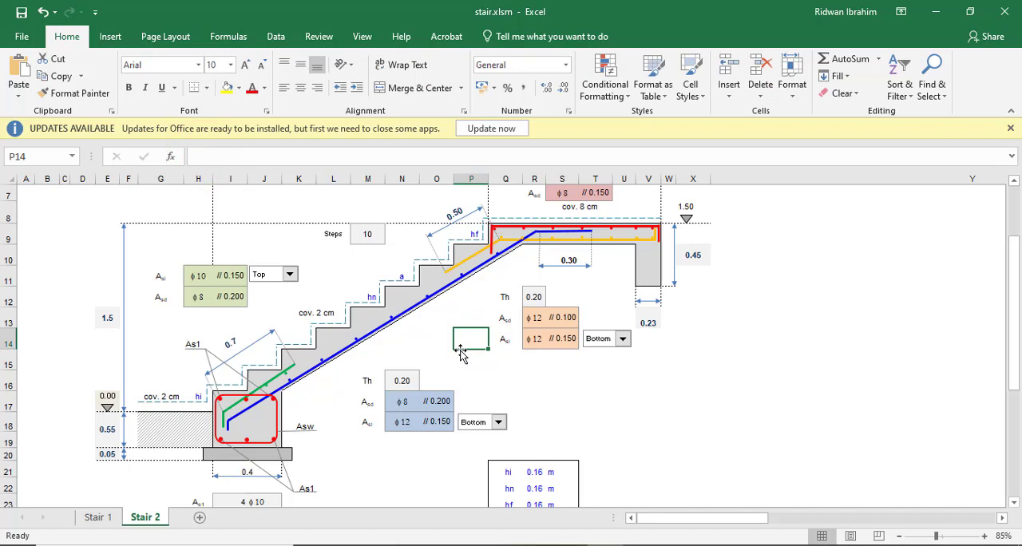
scroll(up, 3)
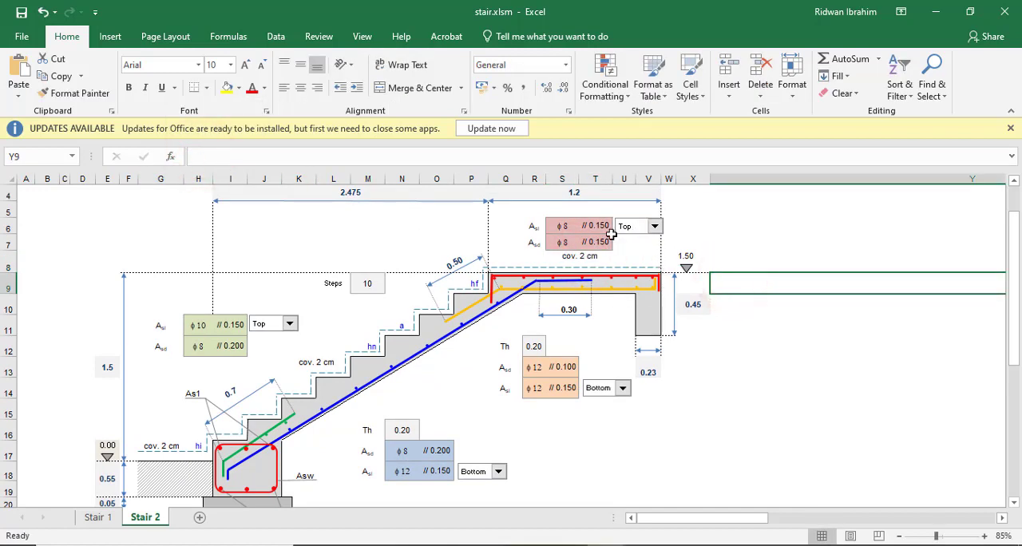
- Change the base beam main bar diameter to 16 (4 φ16) and check stirrups stay φ10 at 0.150
scroll(down, 3)
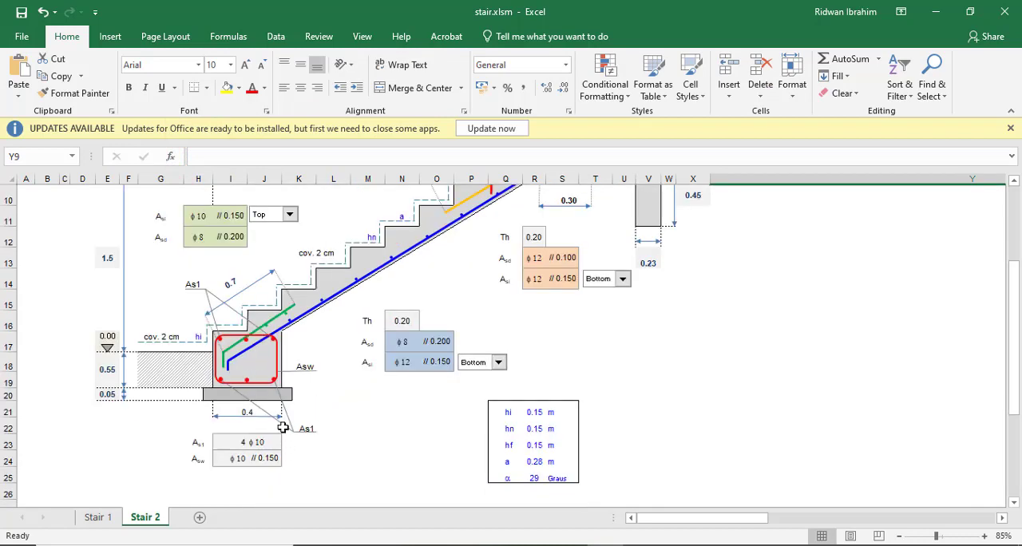
mouse_move(238, 451)
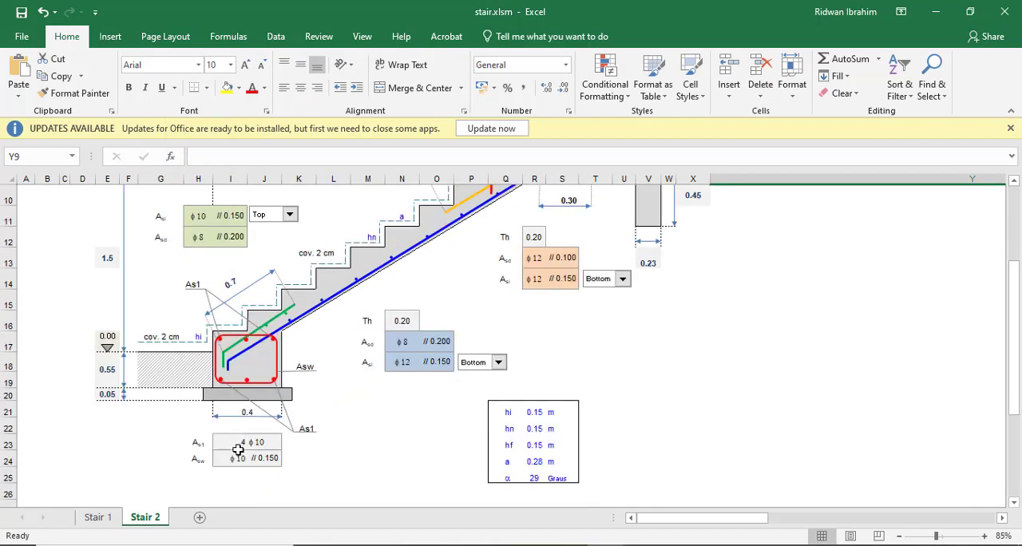
mouse_move(217, 380)
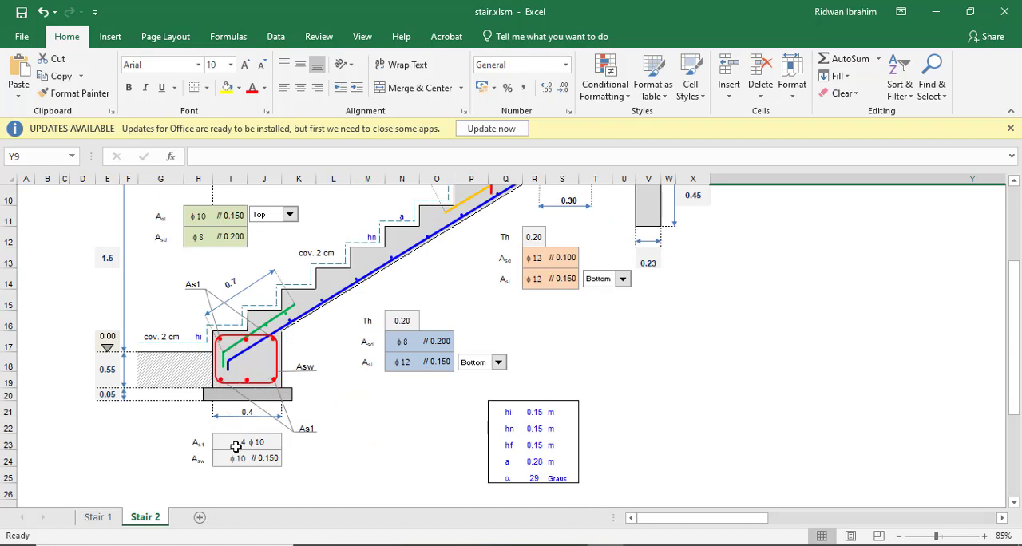
click(232, 442)
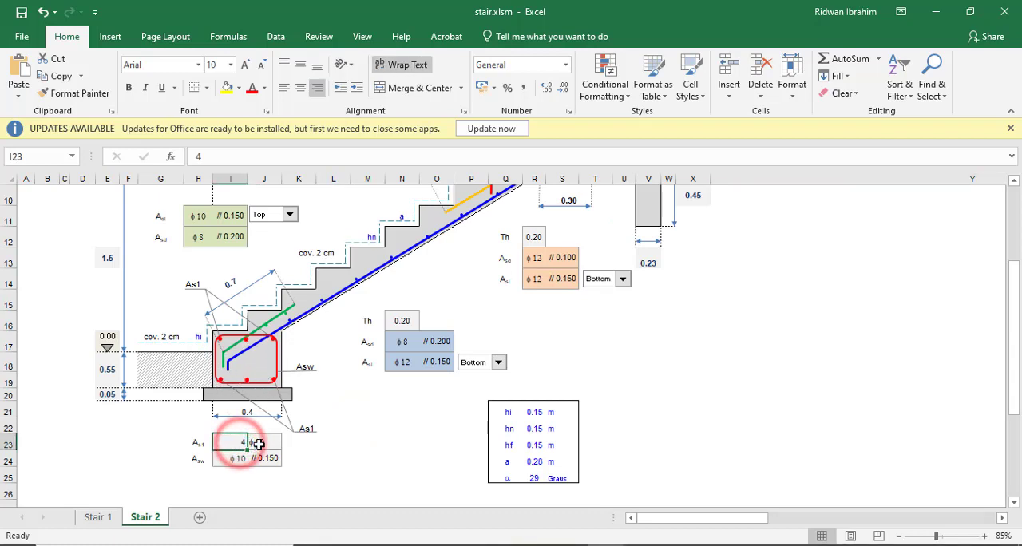
click(264, 441)
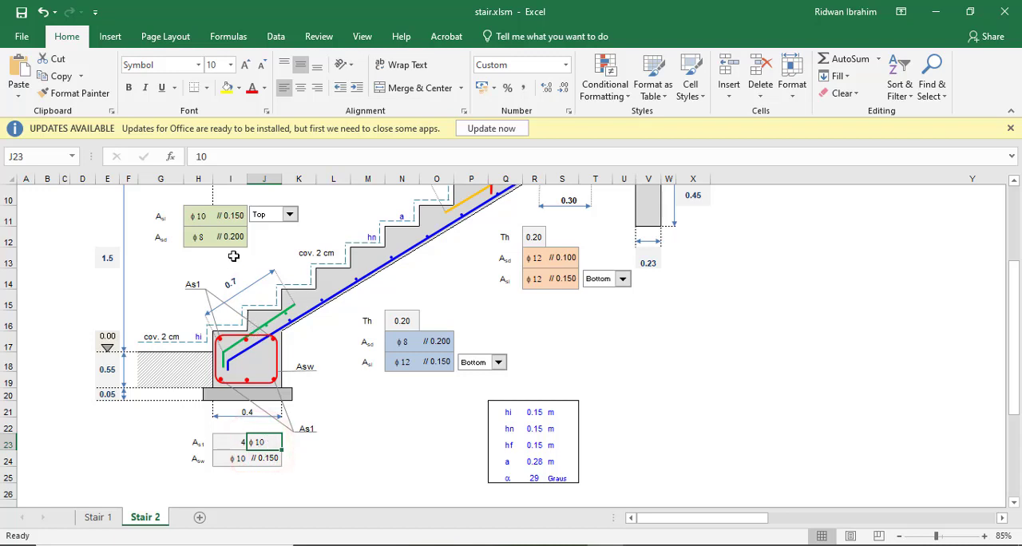
text(16)
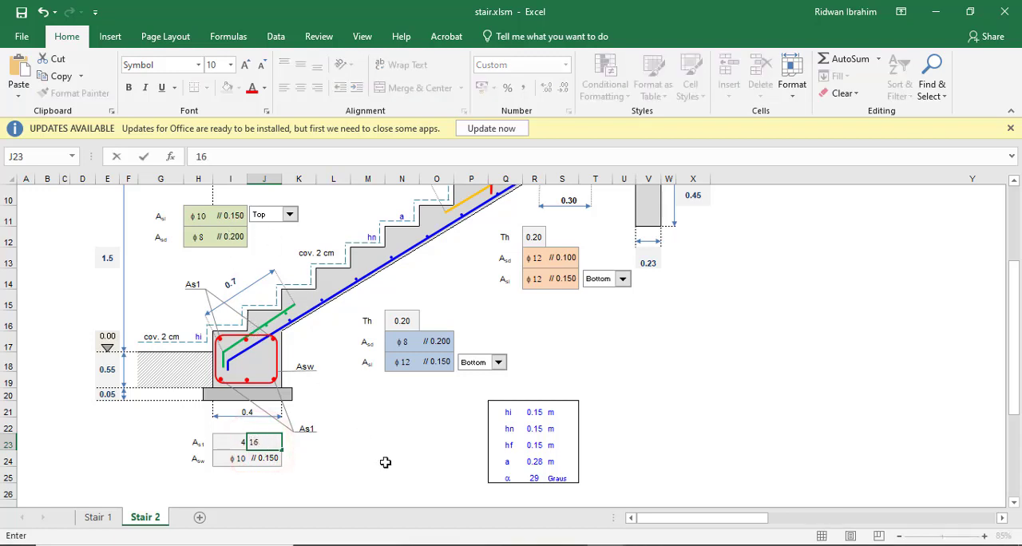
click(402, 458)
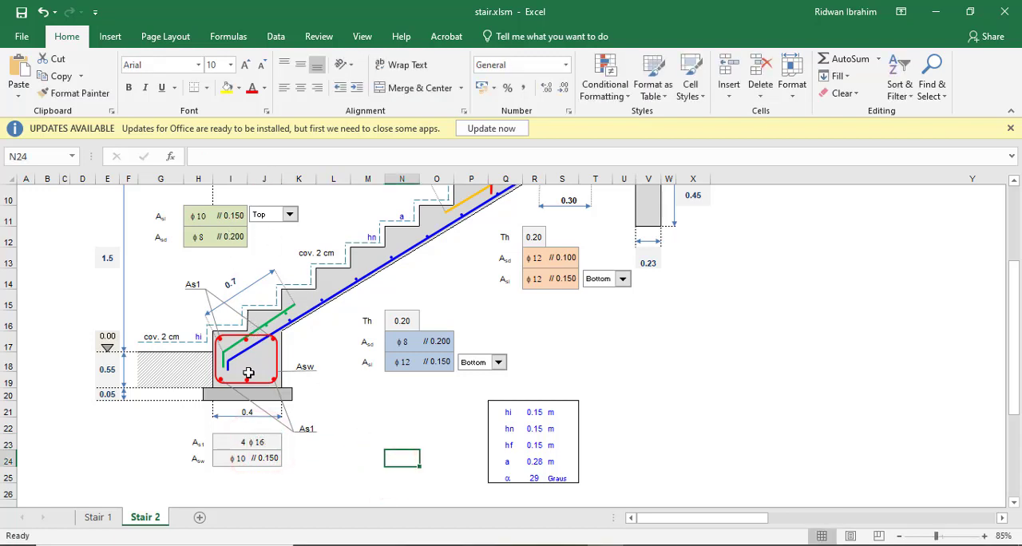
mouse_move(222, 482)
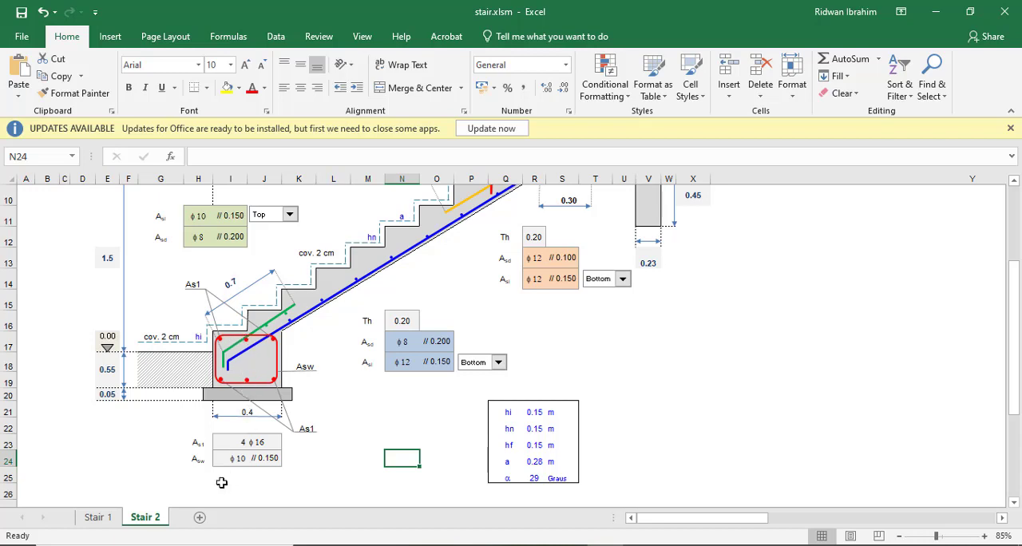
click(243, 456)
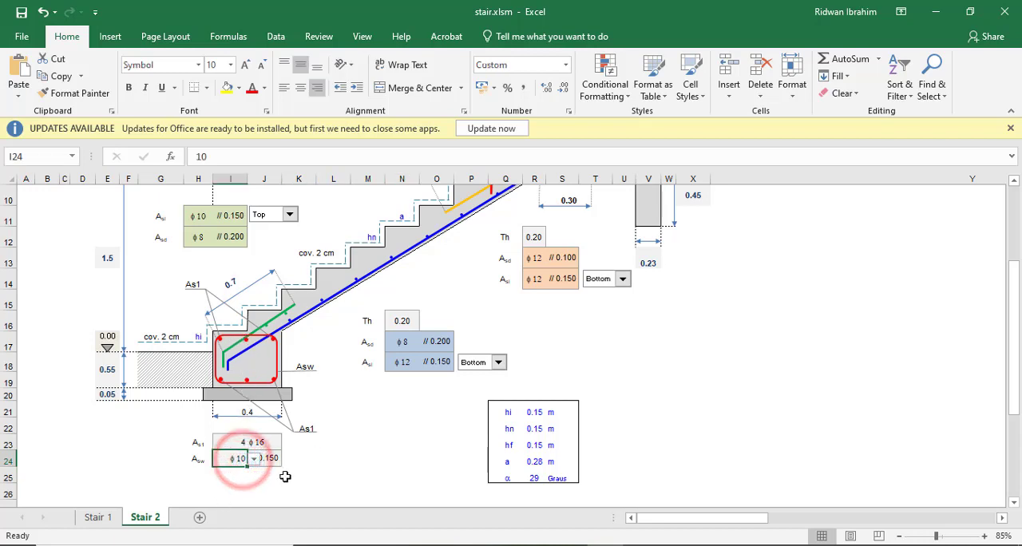
click(269, 456)
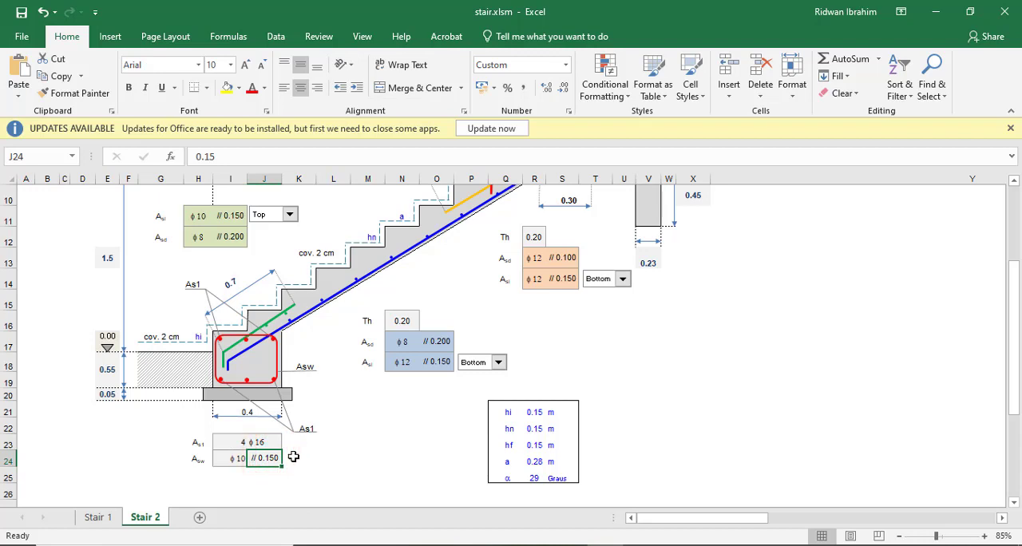
- Set the landing dimension (S10) to 0.5 and the sloped dimension above the steps (O8) to 0.85
scroll(up, 3)
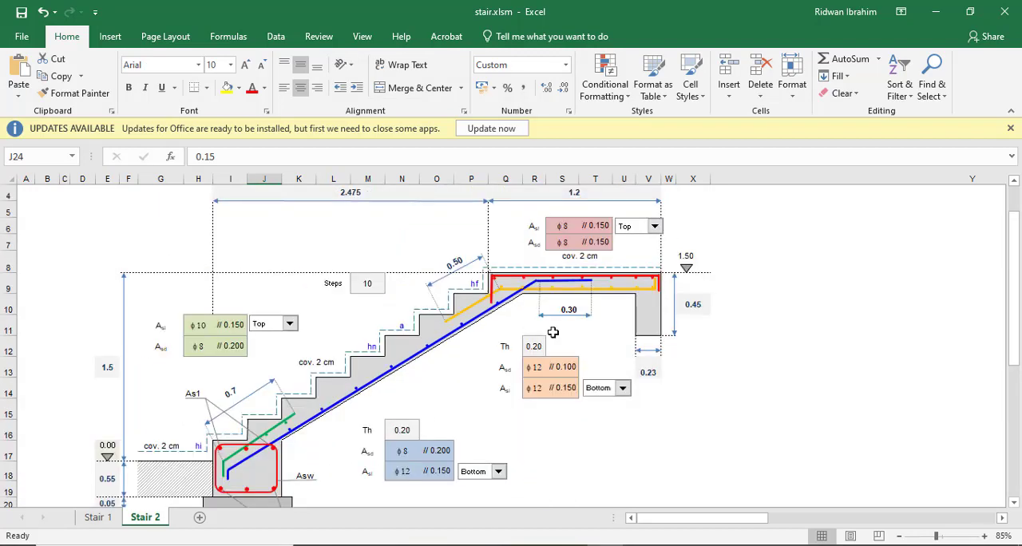
click(569, 310)
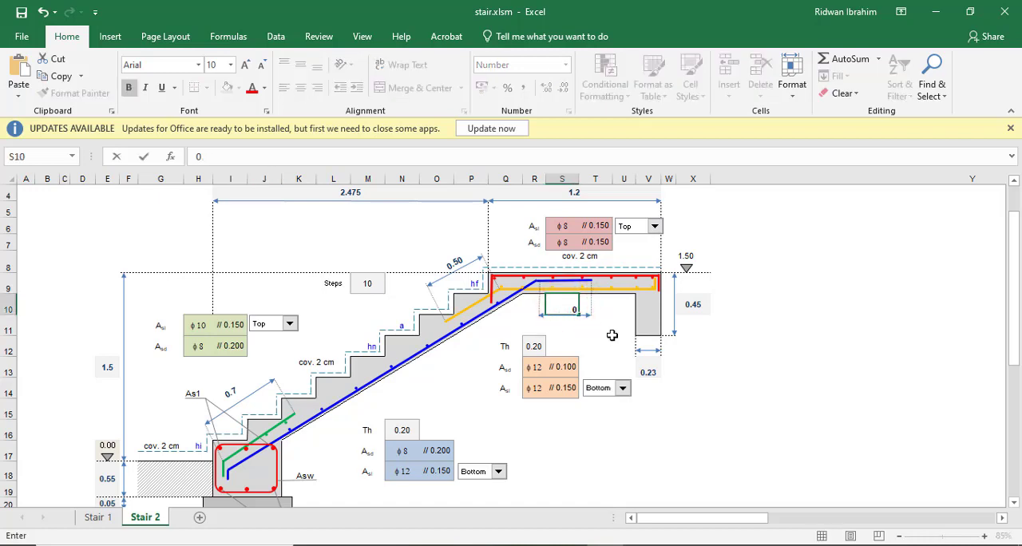
text(0.50)
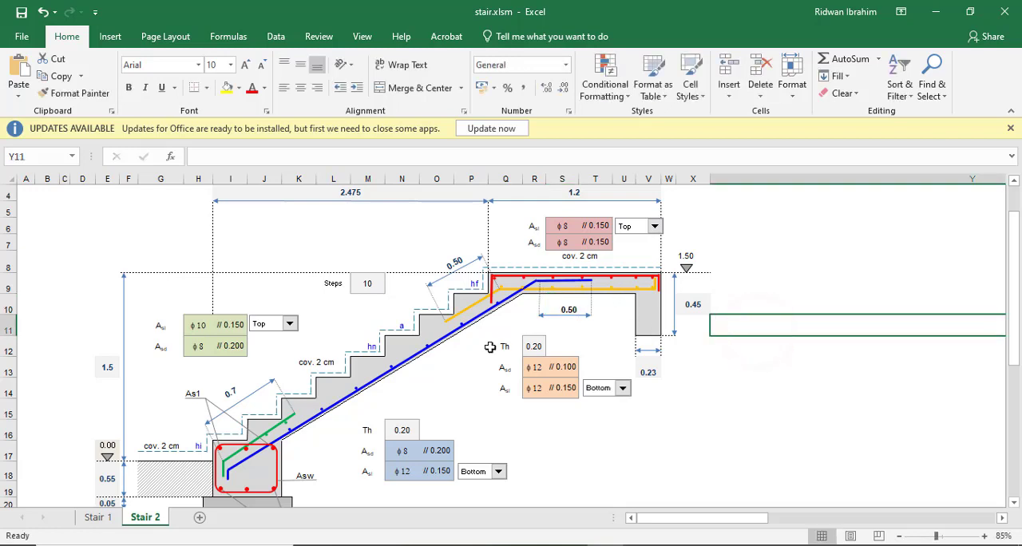
scroll(down, 3)
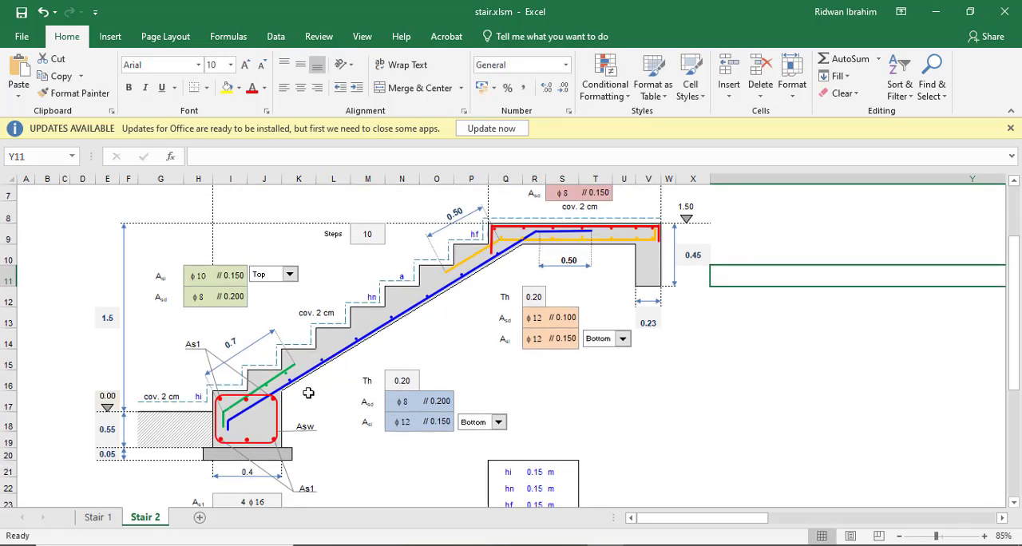
scroll(up, 3)
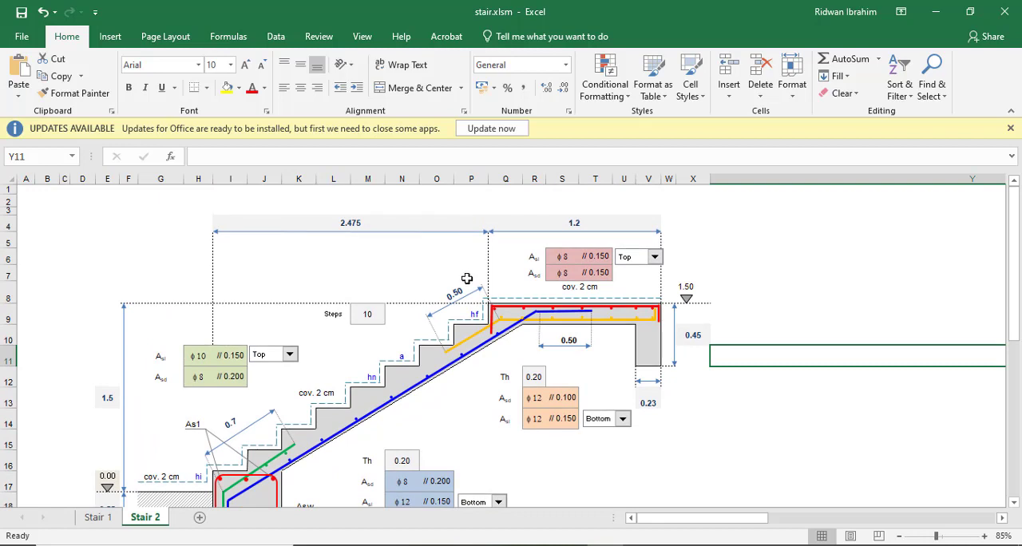
click(455, 291)
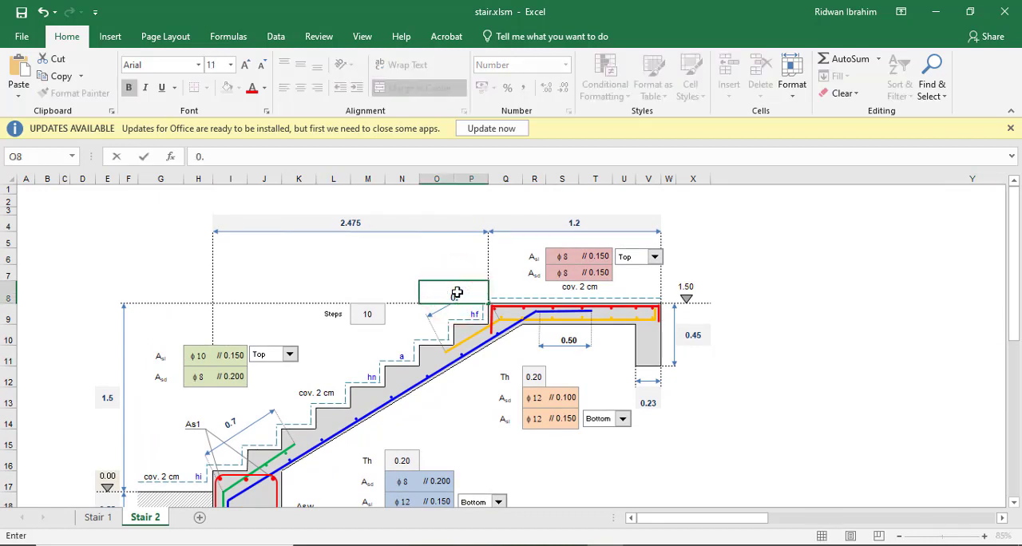
text(0.85)
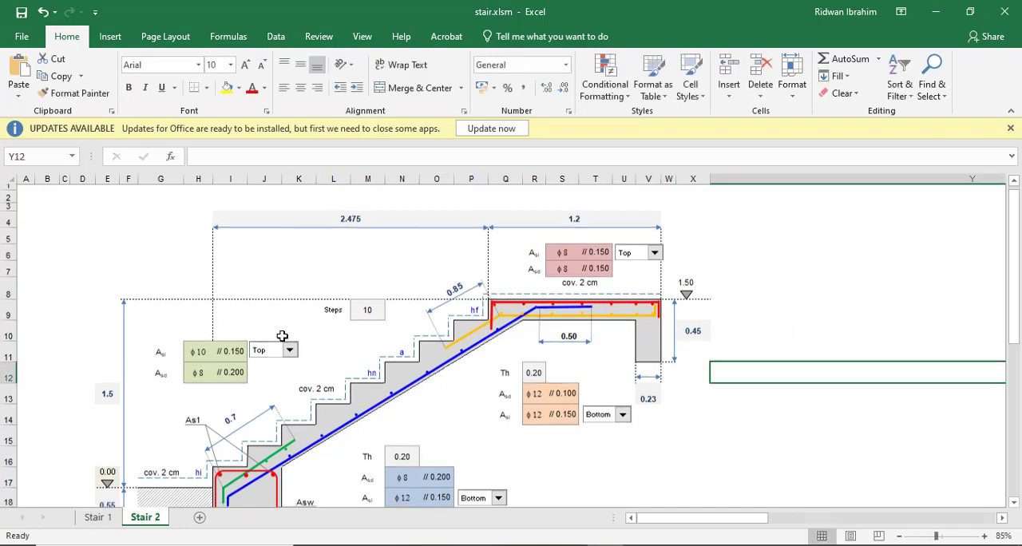
scroll(down, 3)
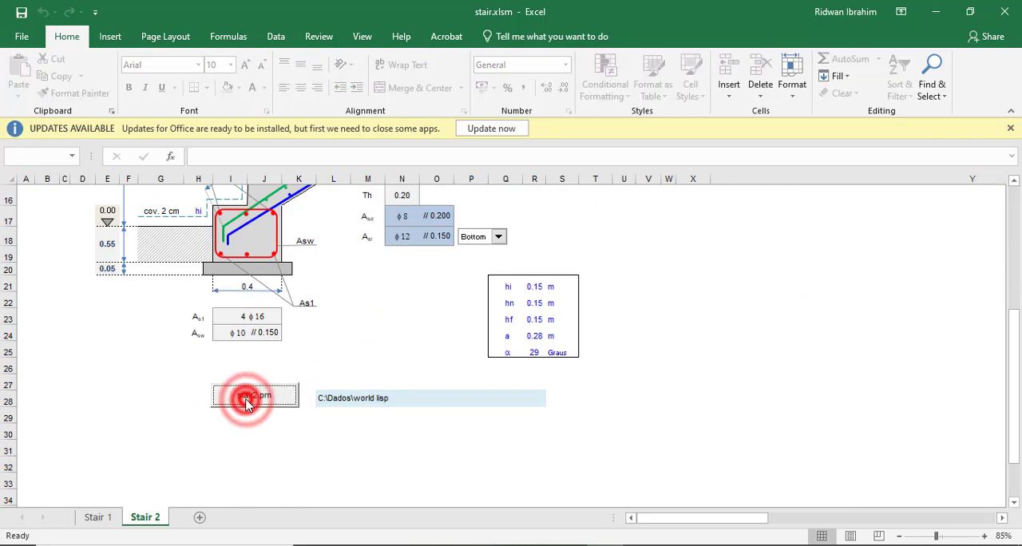
- Export the stair data to stair2.prn and bring AutoCAD 2018 to the front
click(254, 396)
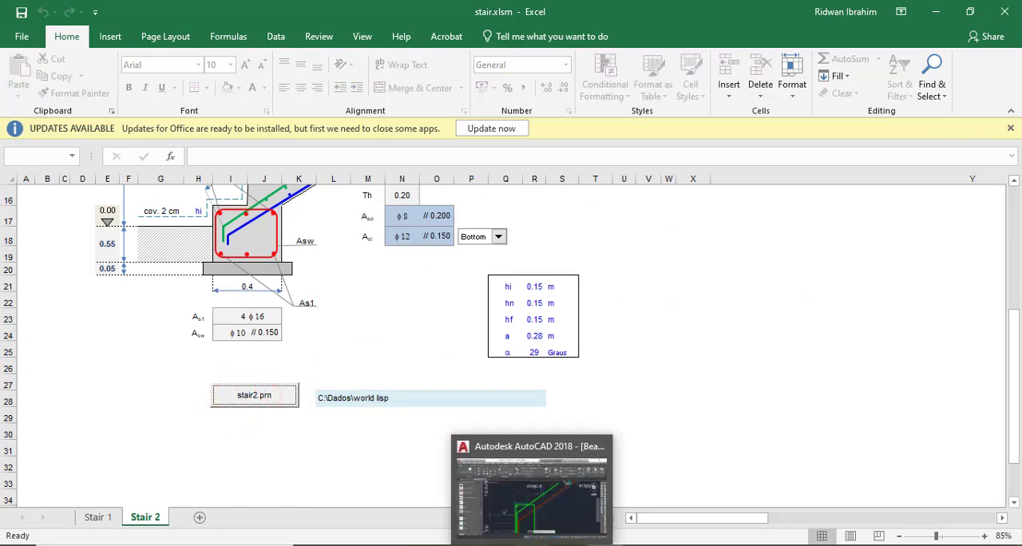
click(530, 487)
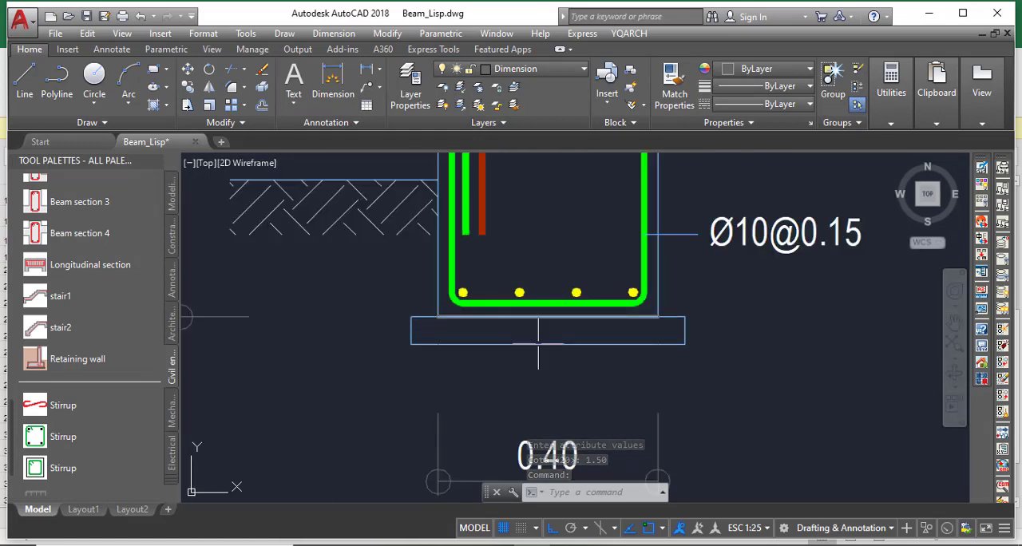
- Fill the thin rectangle under the base beam with a GRAVEL hatch
scroll(up, 3)
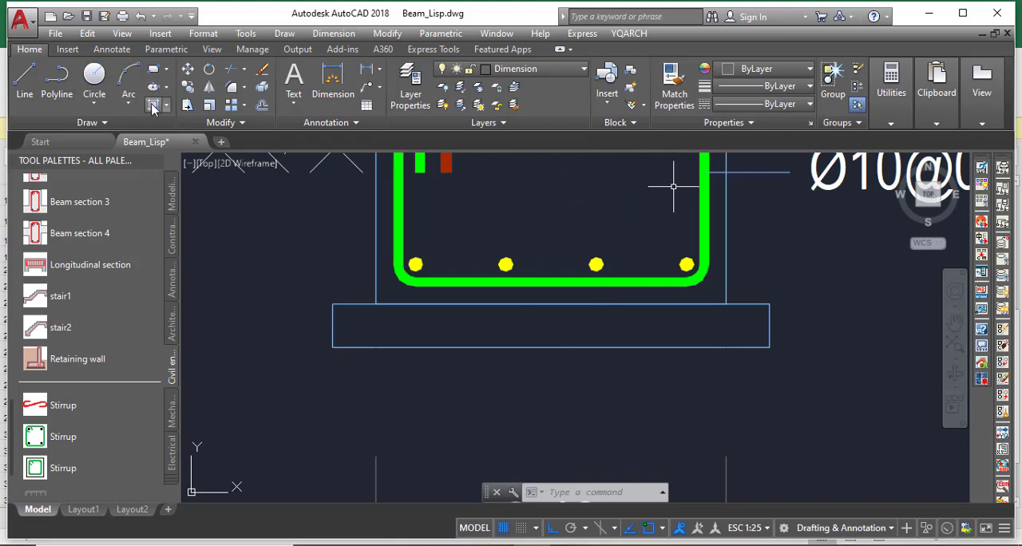
click(157, 105)
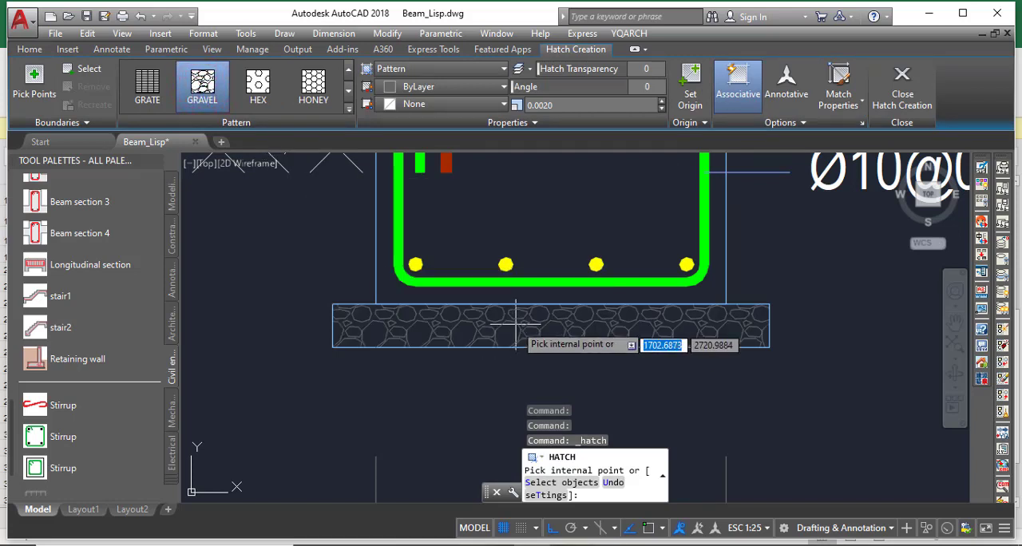
click(519, 322)
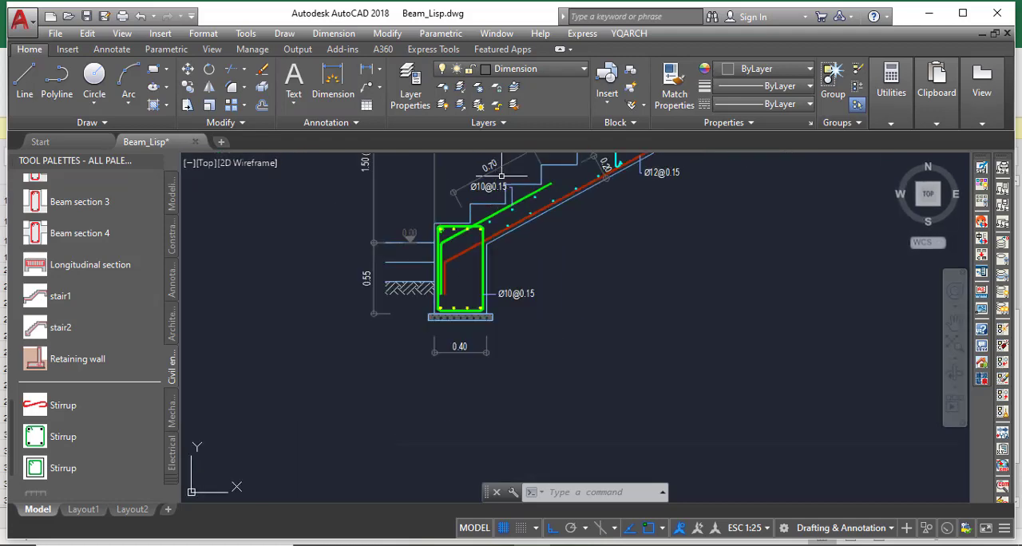
scroll(down, 3)
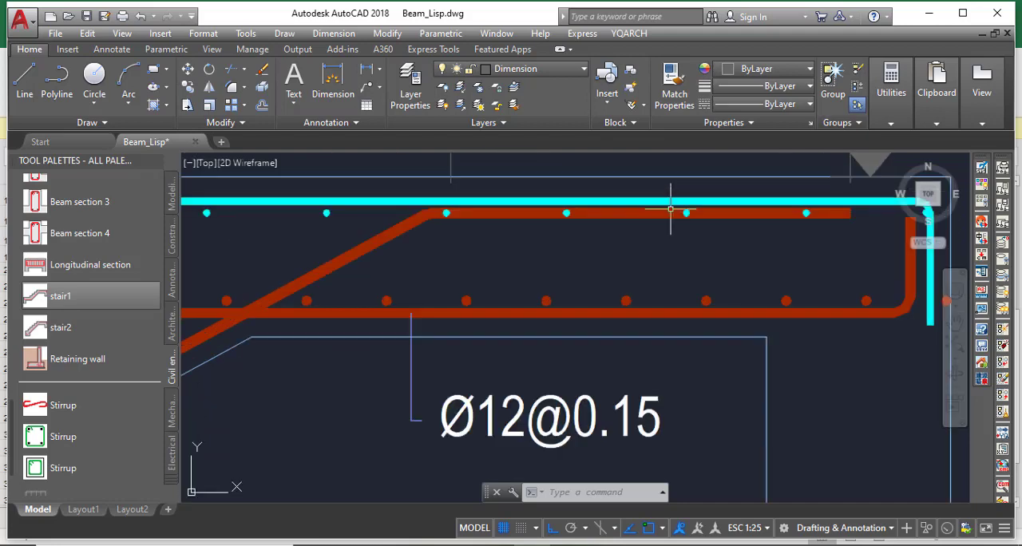
mouse_move(597, 243)
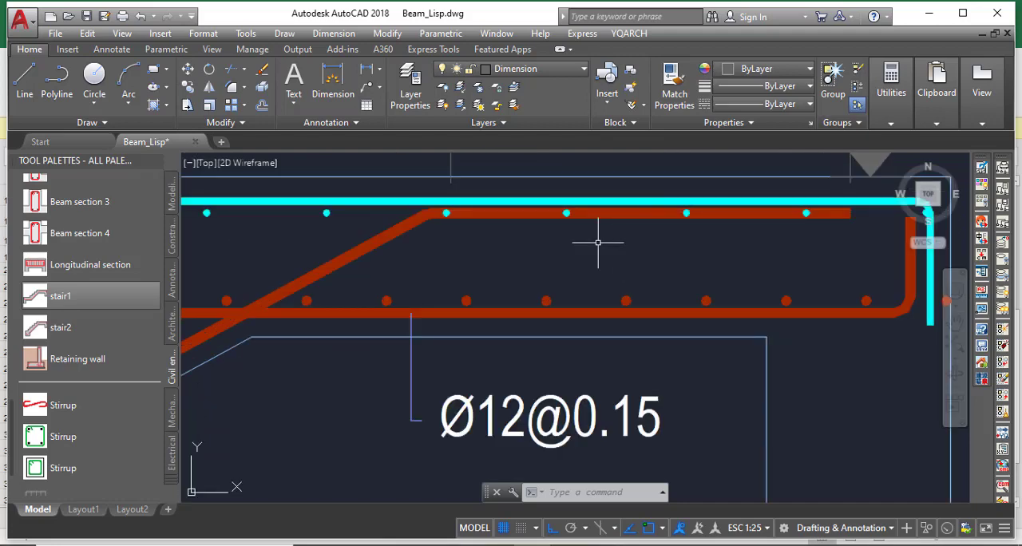